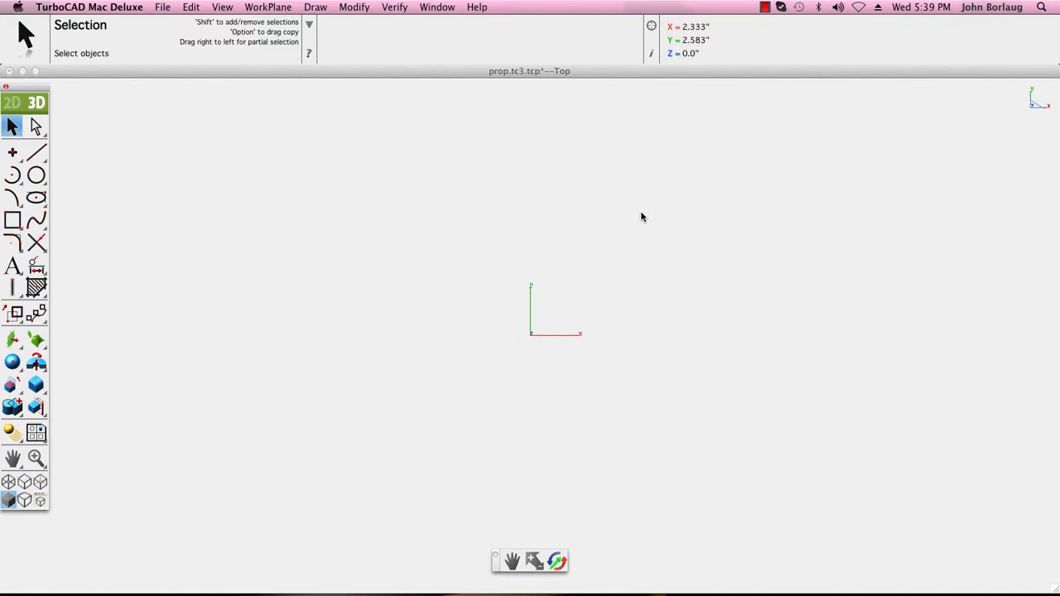
{"action": "mouse_move", "coordinate": [501, 26]}
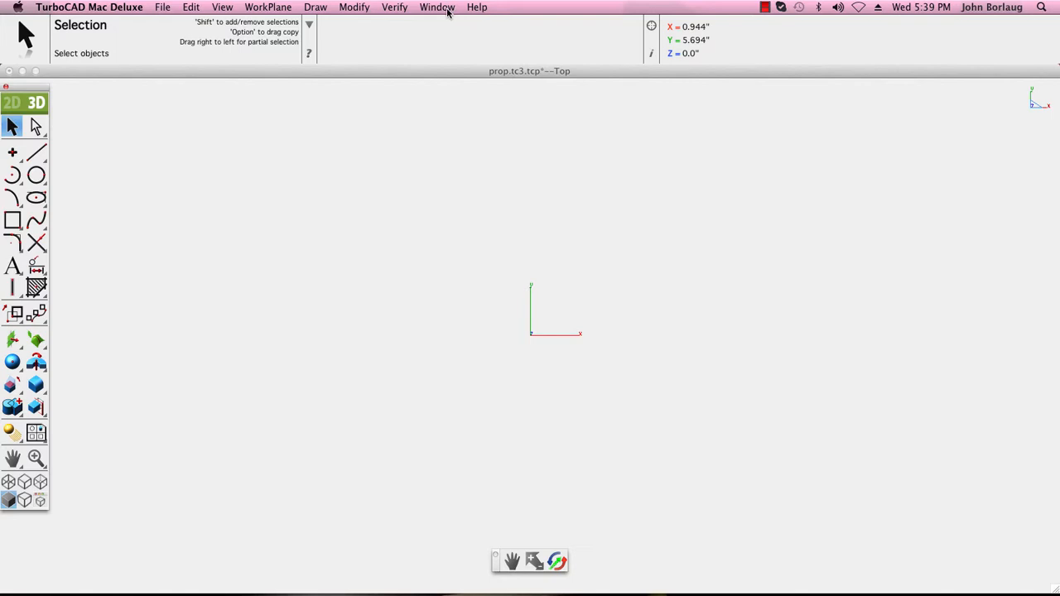
Open the Render Library and select the blue metallic swatch among the TC Materials metals
{"action": "left_click", "coordinate": [437, 6]}
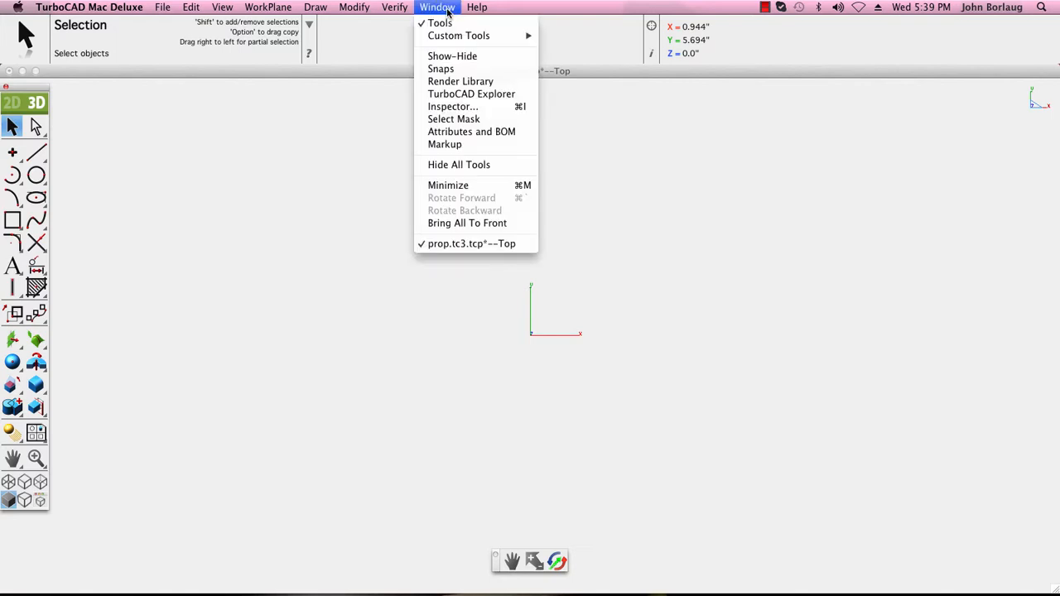
{"action": "mouse_move", "coordinate": [460, 81]}
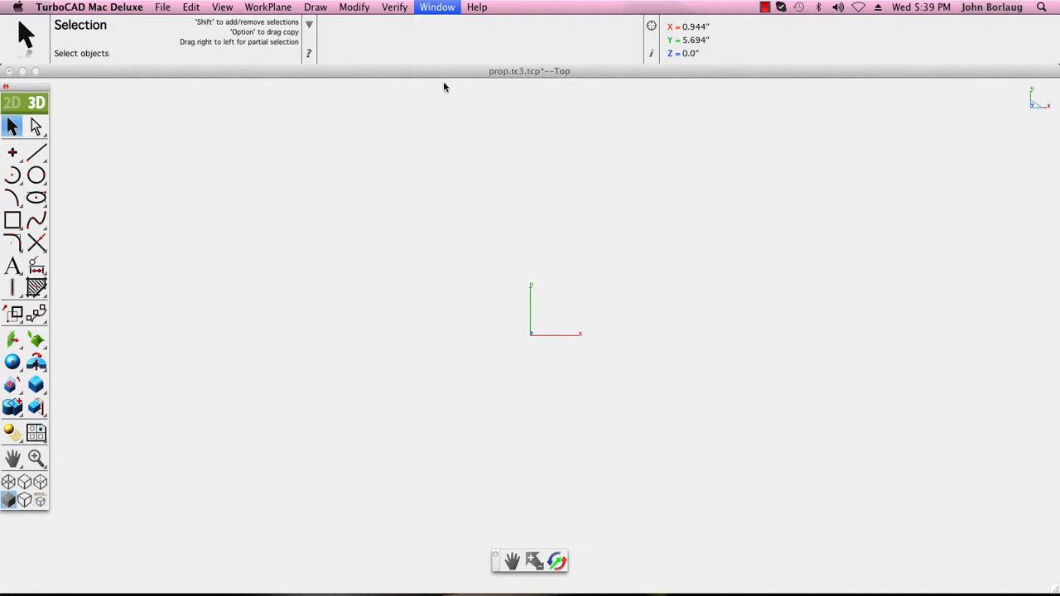
{"action": "left_click", "coordinate": [437, 6]}
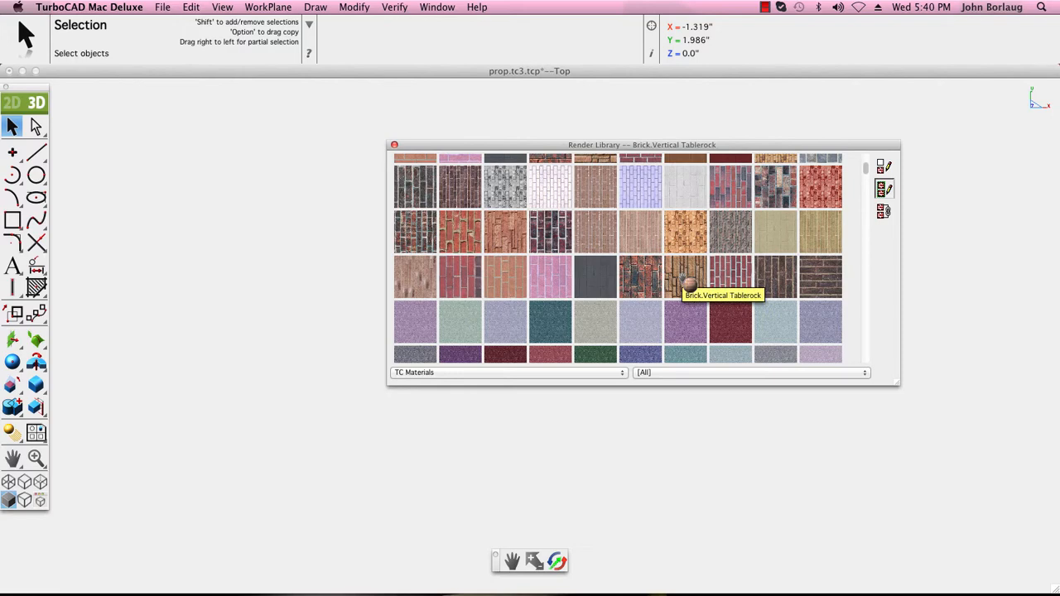
{"action": "scroll", "scroll_direction": "down", "scroll_amount": 3}
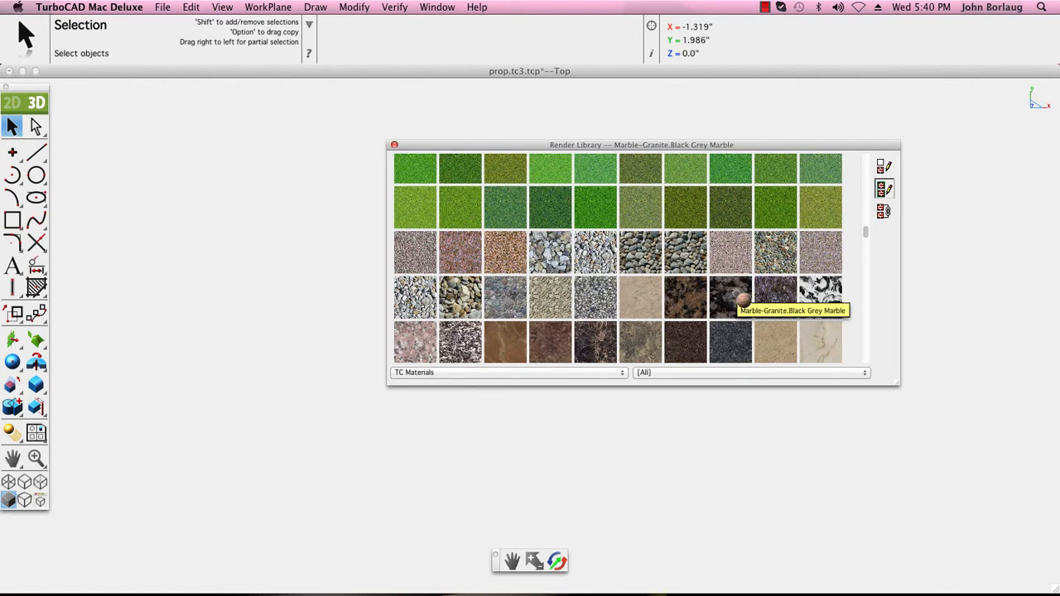
{"action": "mouse_move", "coordinate": [820, 298]}
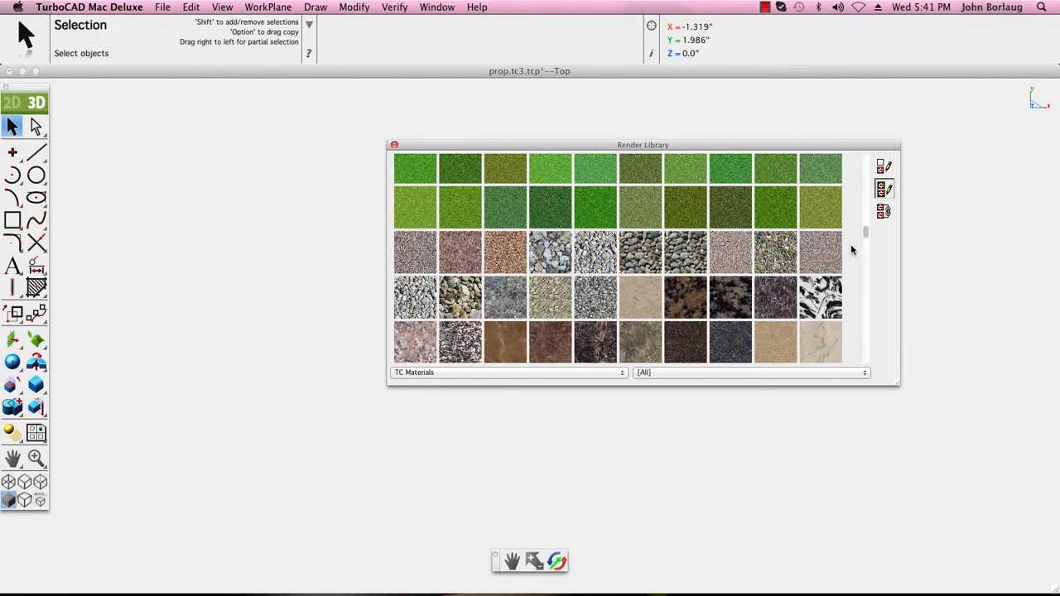
{"action": "scroll", "scroll_direction": "down", "scroll_amount": 3}
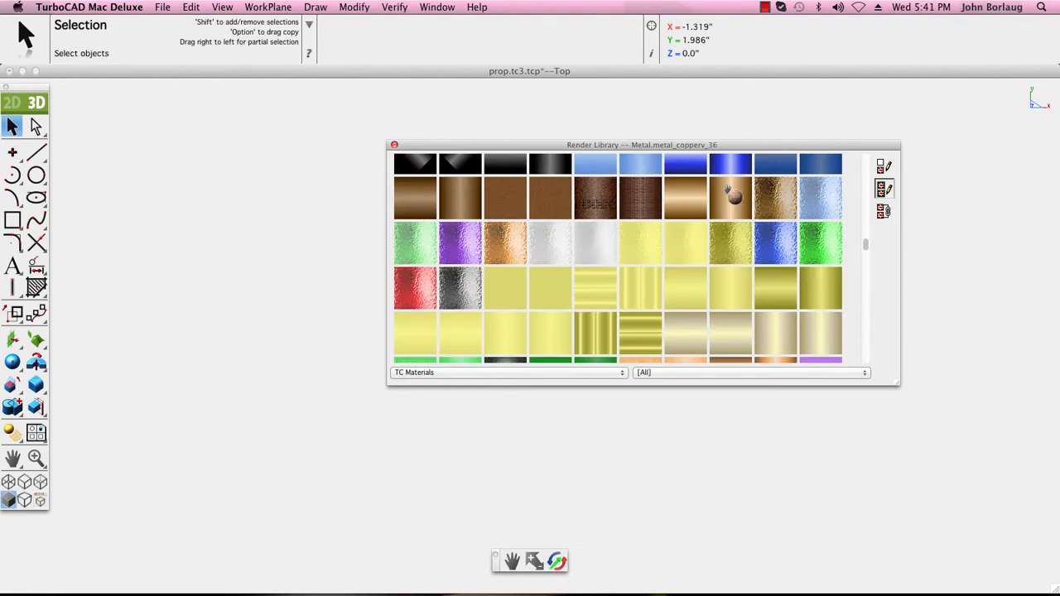
{"action": "mouse_move", "coordinate": [732, 197]}
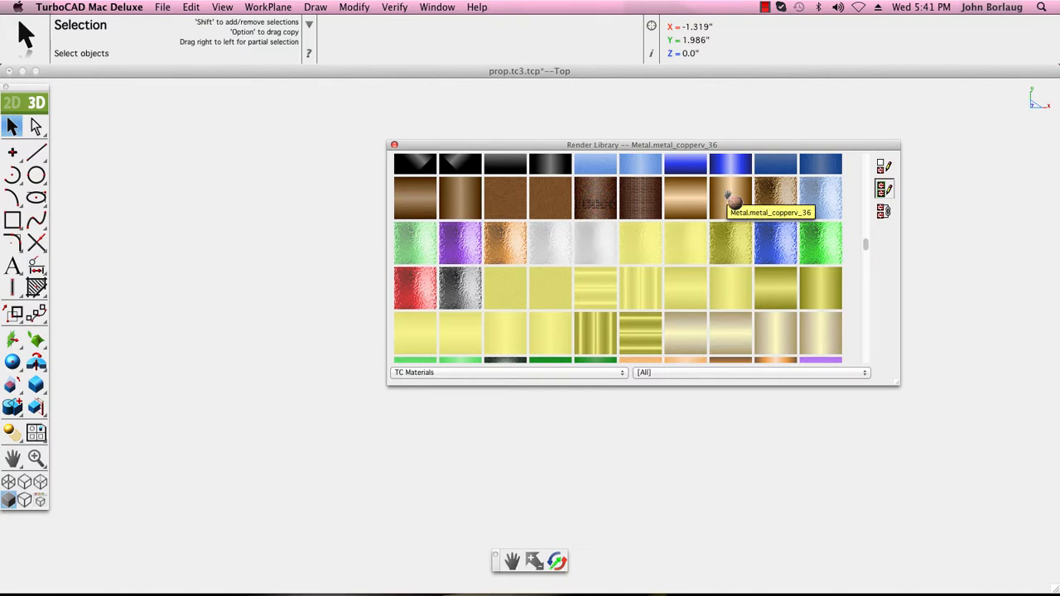
{"action": "mouse_move", "coordinate": [739, 205]}
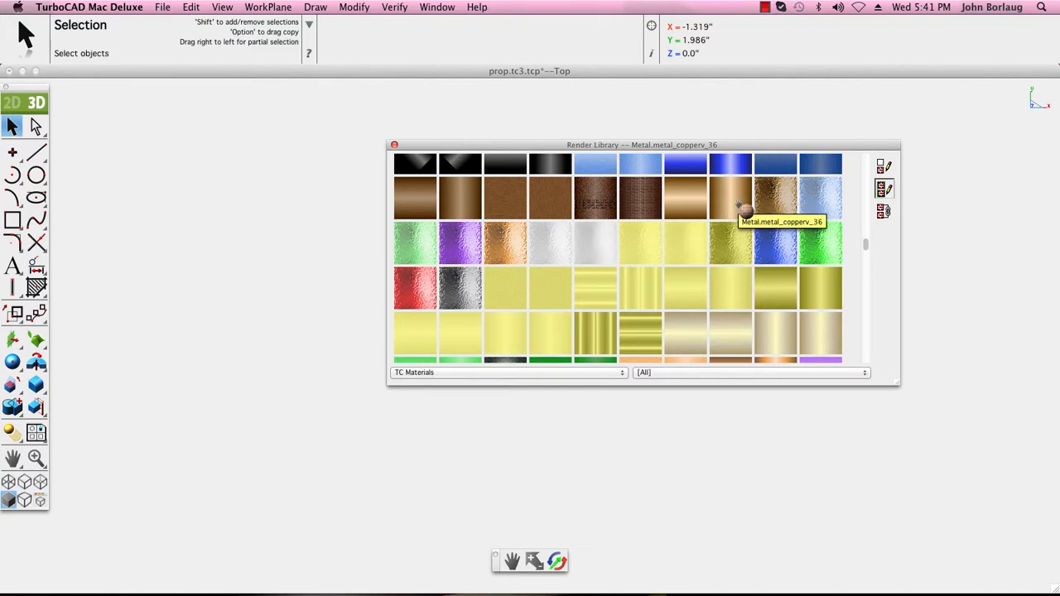
{"action": "mouse_move", "coordinate": [822, 251]}
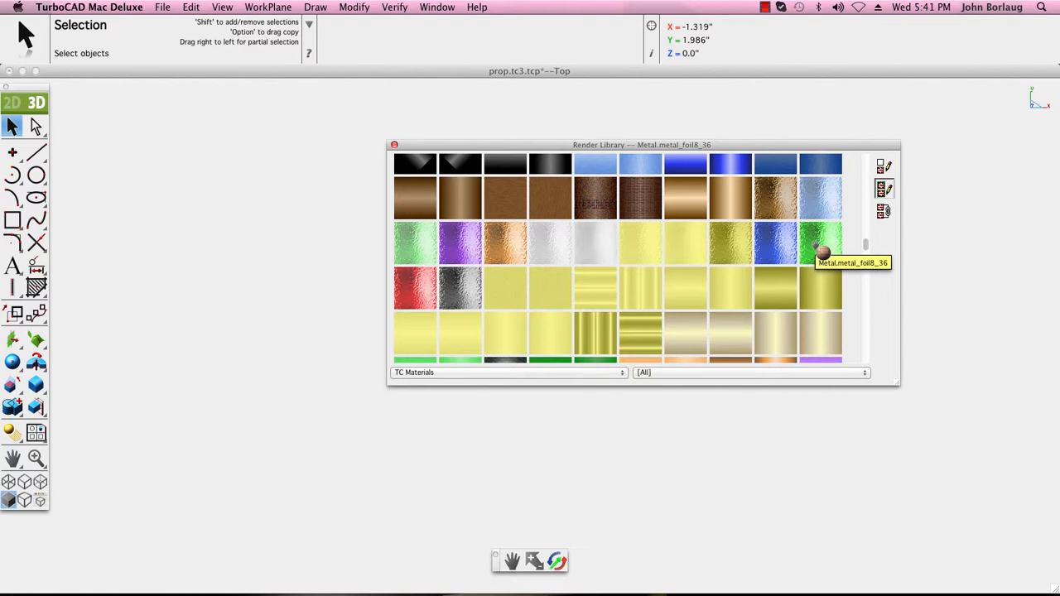
{"action": "scroll", "scroll_direction": "down", "scroll_amount": 3}
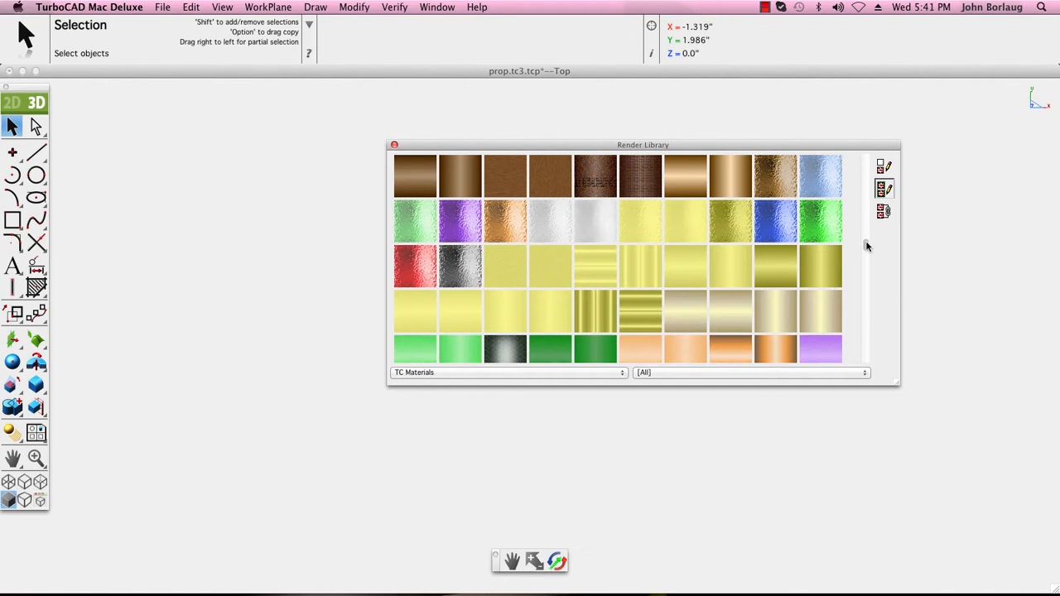
{"action": "scroll", "scroll_direction": "down", "scroll_amount": 3}
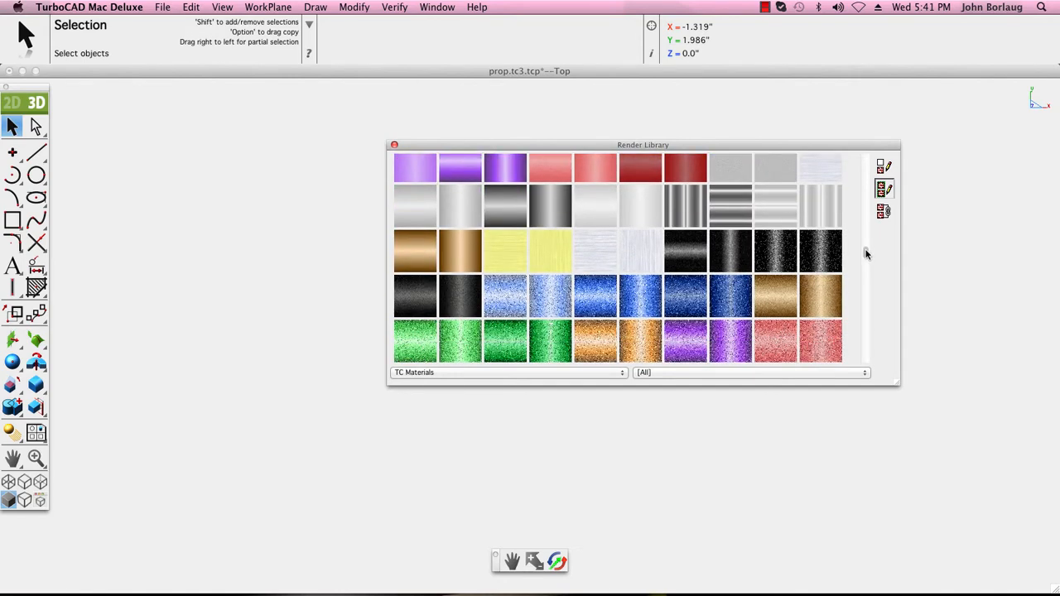
{"action": "left_click", "coordinate": [694, 296]}
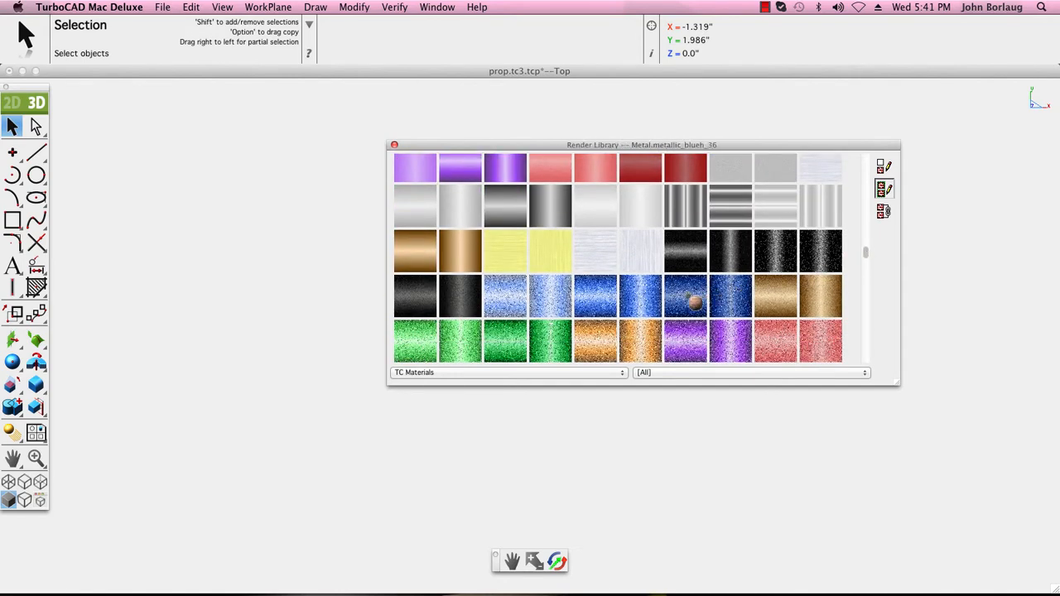
{"action": "mouse_move", "coordinate": [696, 301]}
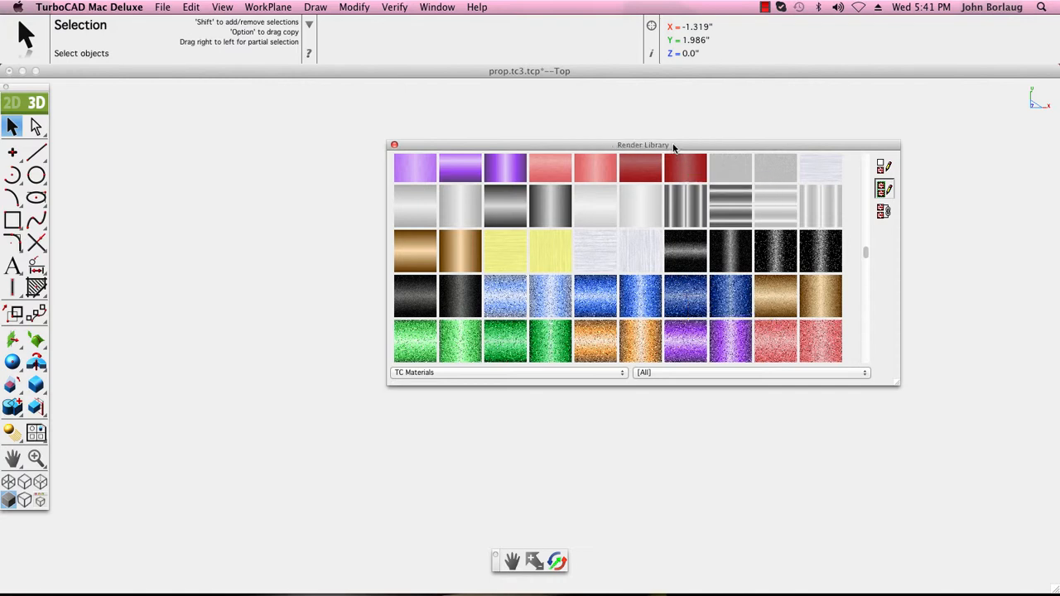
Move the Render Library aside and use Show All to reveal the disc and blades
{"action": "left_click_drag", "start_coordinate": [643, 144], "coordinate": [732, 193]}
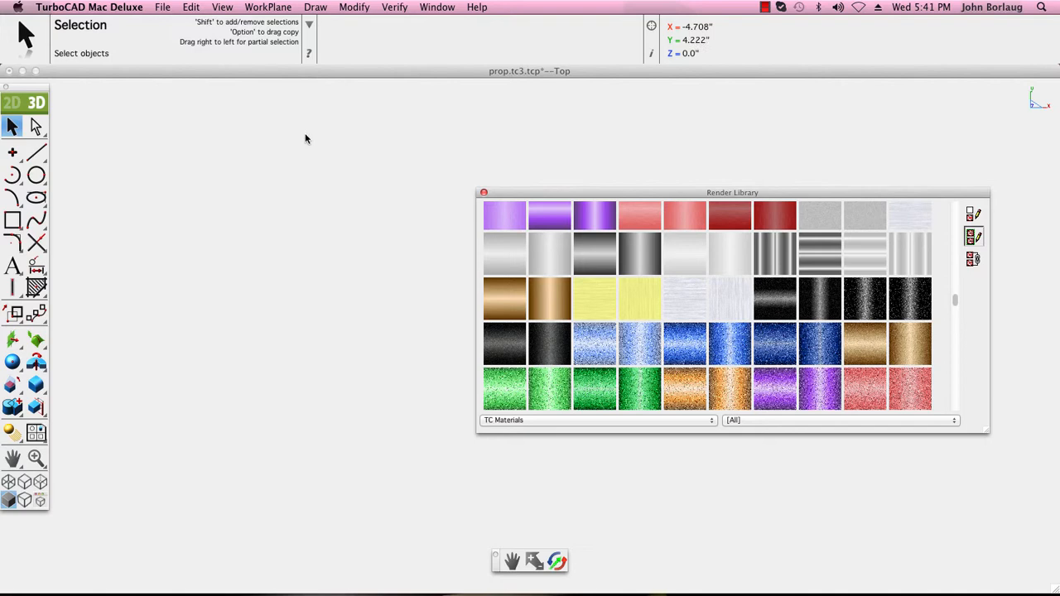
{"action": "mouse_move", "coordinate": [209, 216]}
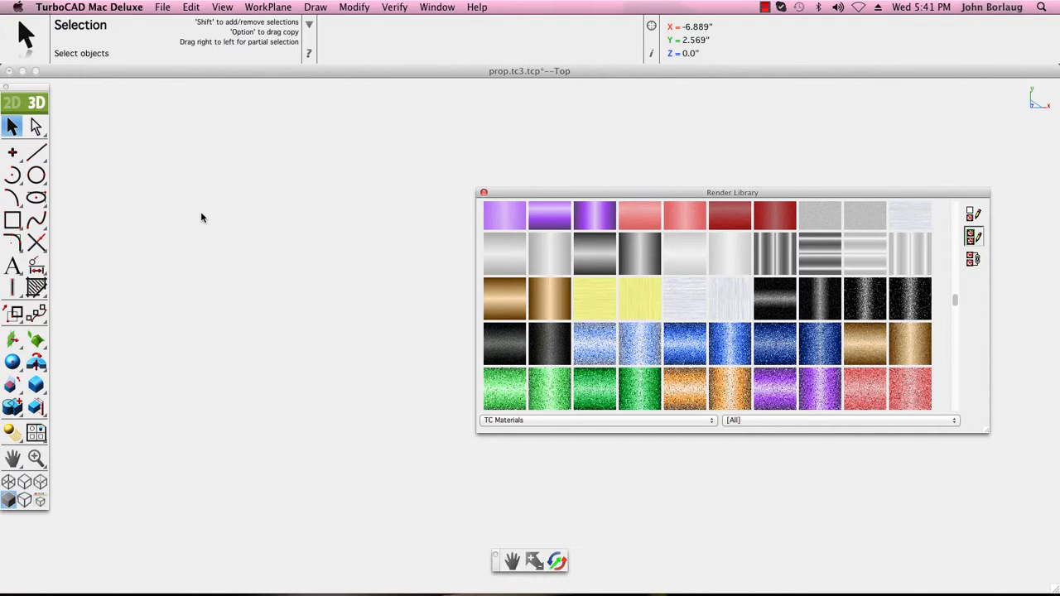
{"action": "right_click", "coordinate": [201, 218]}
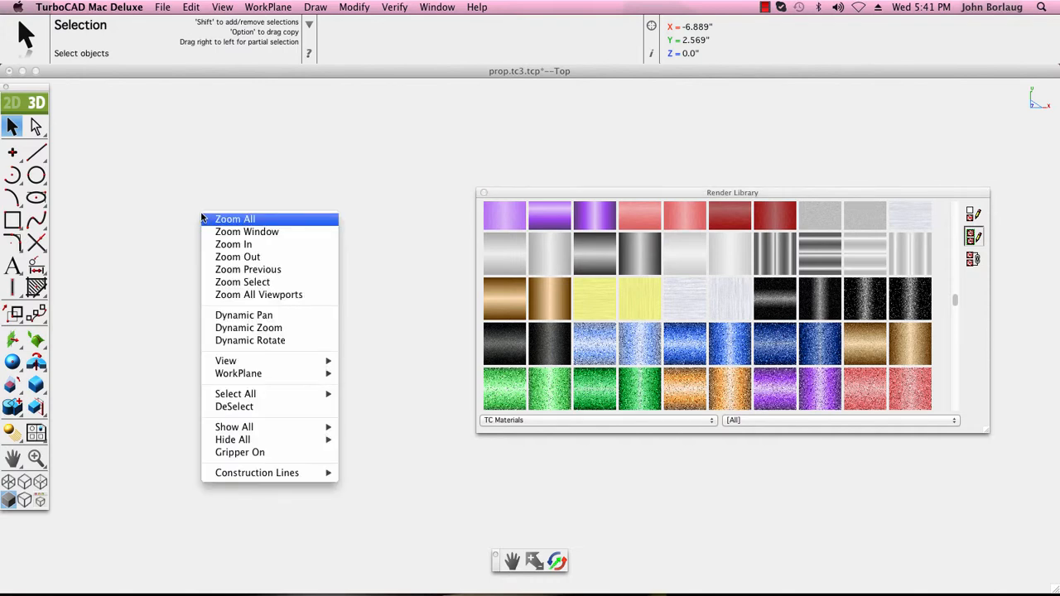
{"action": "mouse_move", "coordinate": [247, 231]}
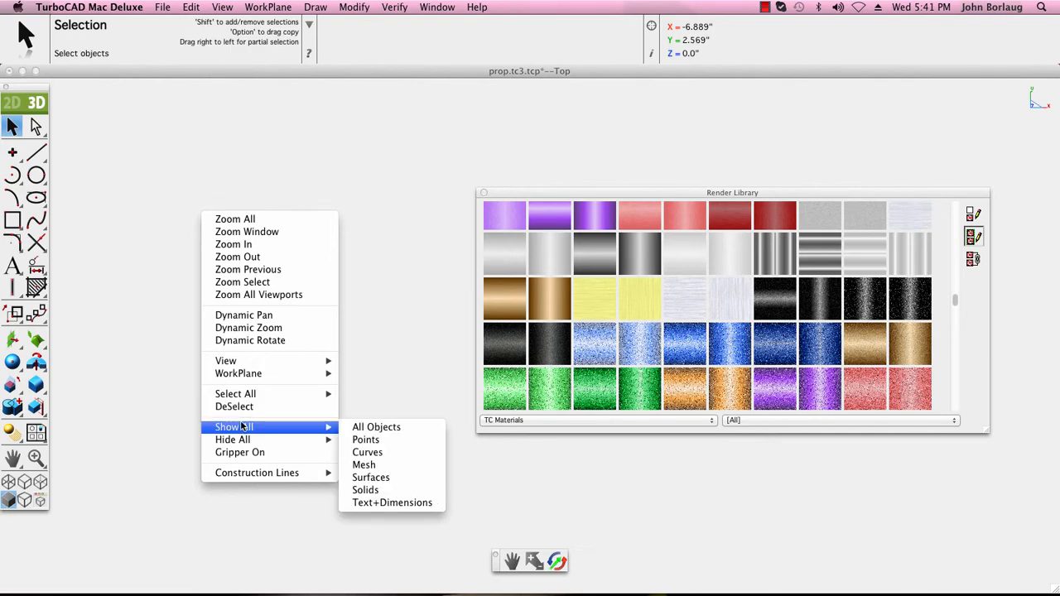
{"action": "mouse_move", "coordinate": [366, 440]}
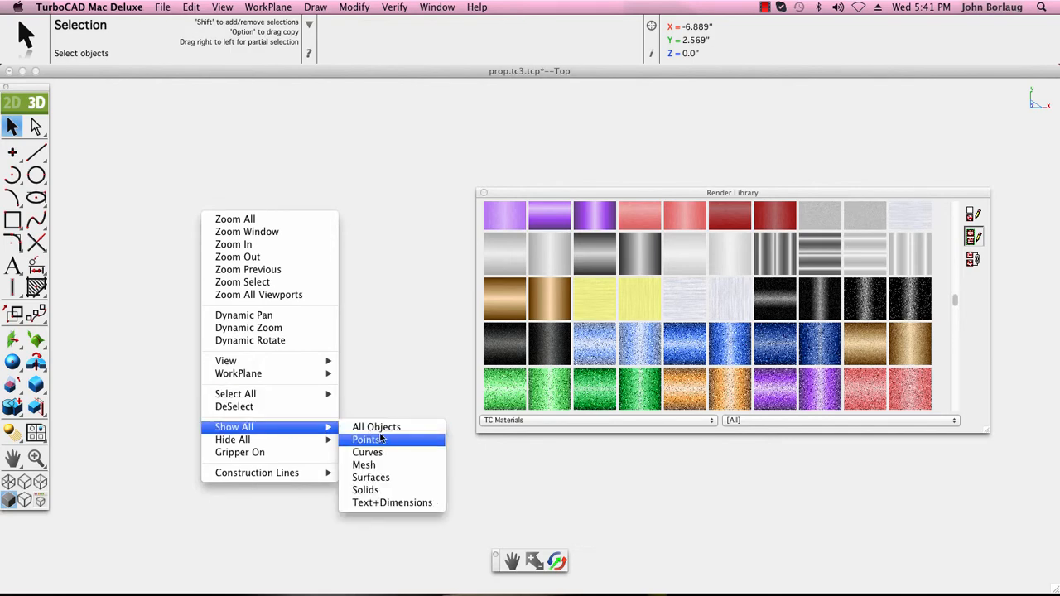
{"action": "left_click", "coordinate": [367, 440]}
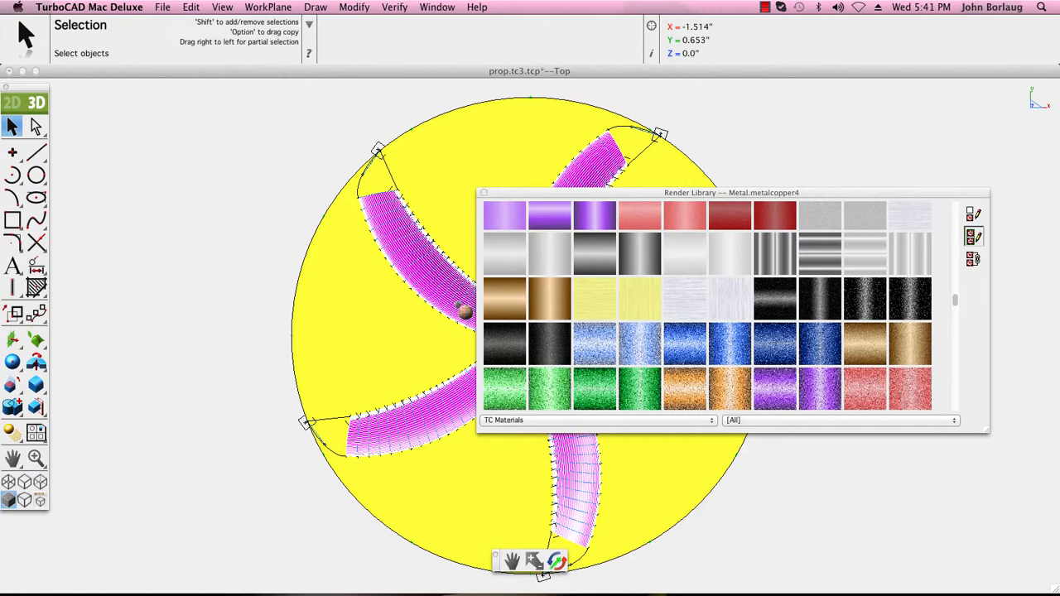
Apply the blue metallic material to the upper-right and upper-left propeller blades
{"action": "left_click_drag", "start_coordinate": [731, 192], "coordinate": [802, 196]}
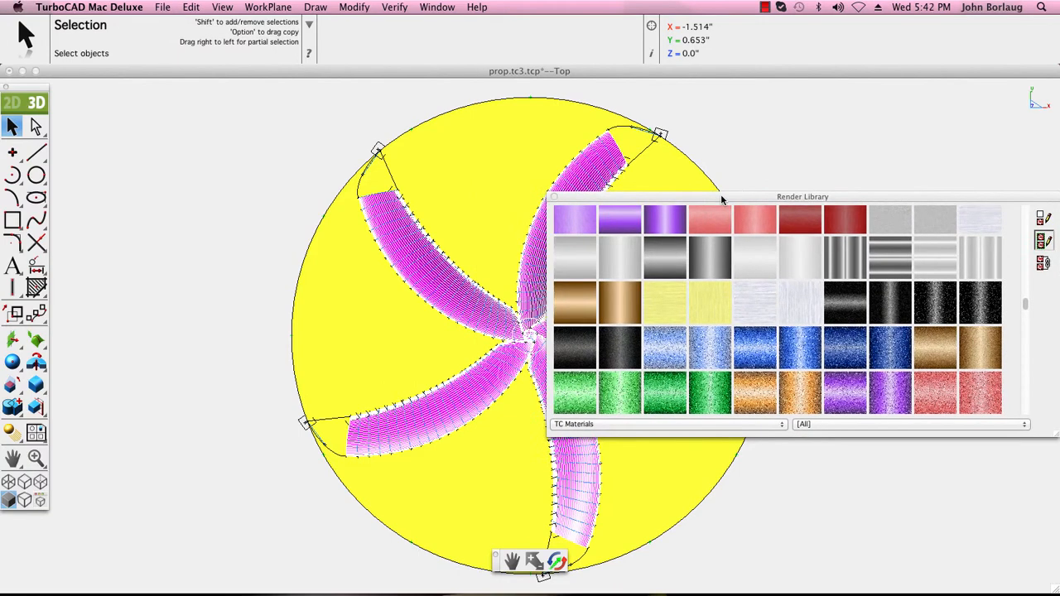
{"action": "mouse_move", "coordinate": [845, 348]}
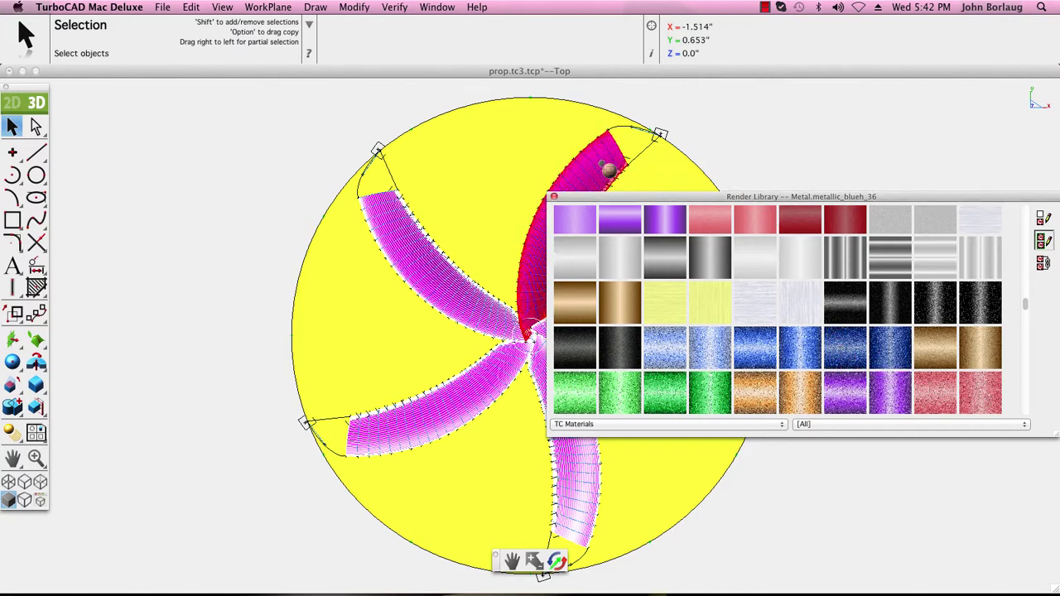
{"action": "left_click", "coordinate": [596, 161]}
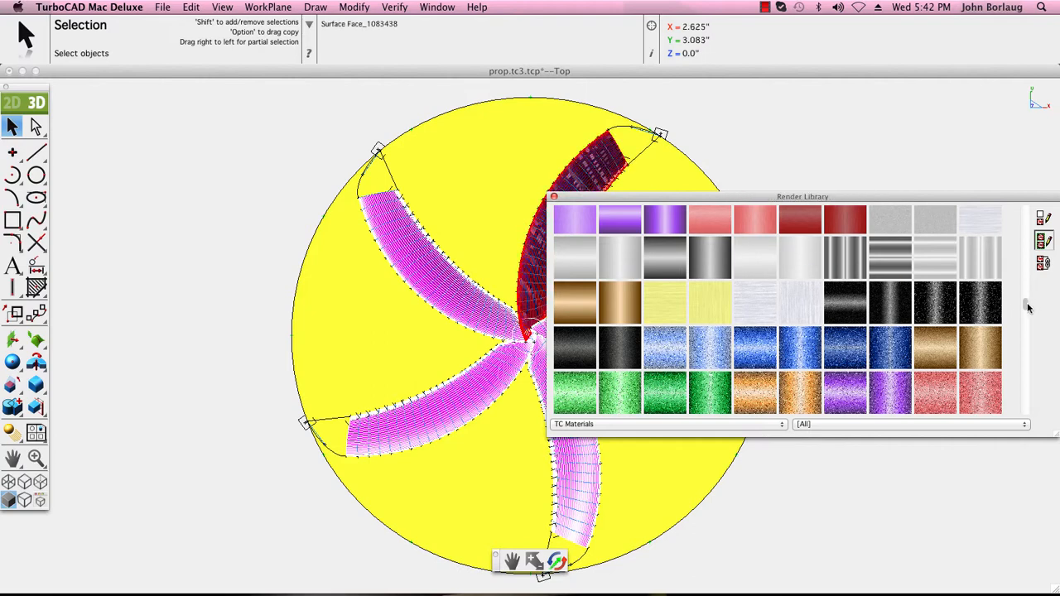
{"action": "scroll", "scroll_direction": "down", "scroll_amount": 3}
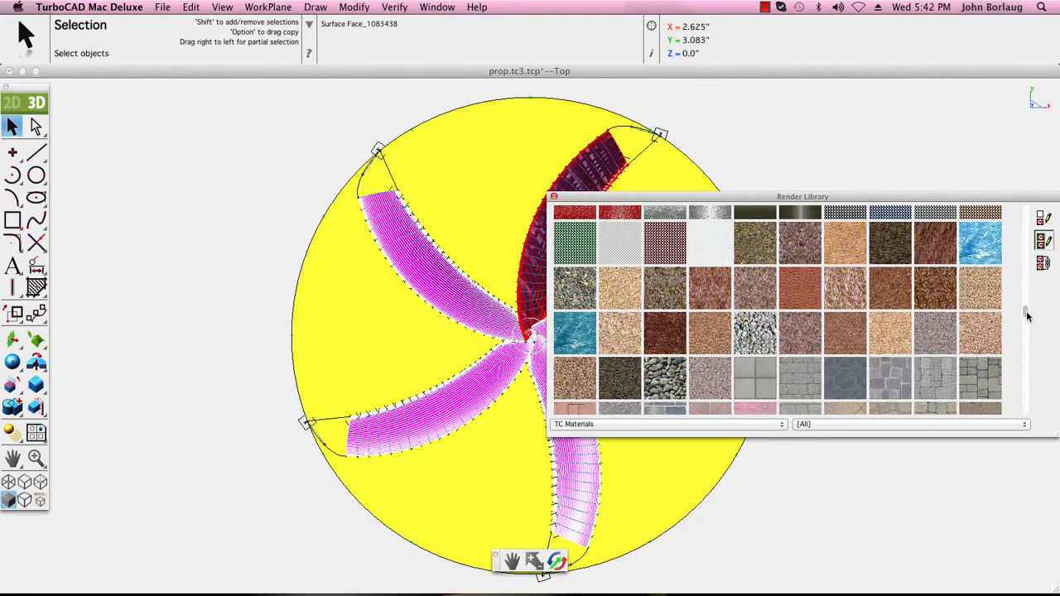
{"action": "scroll", "scroll_direction": "down", "scroll_amount": 3}
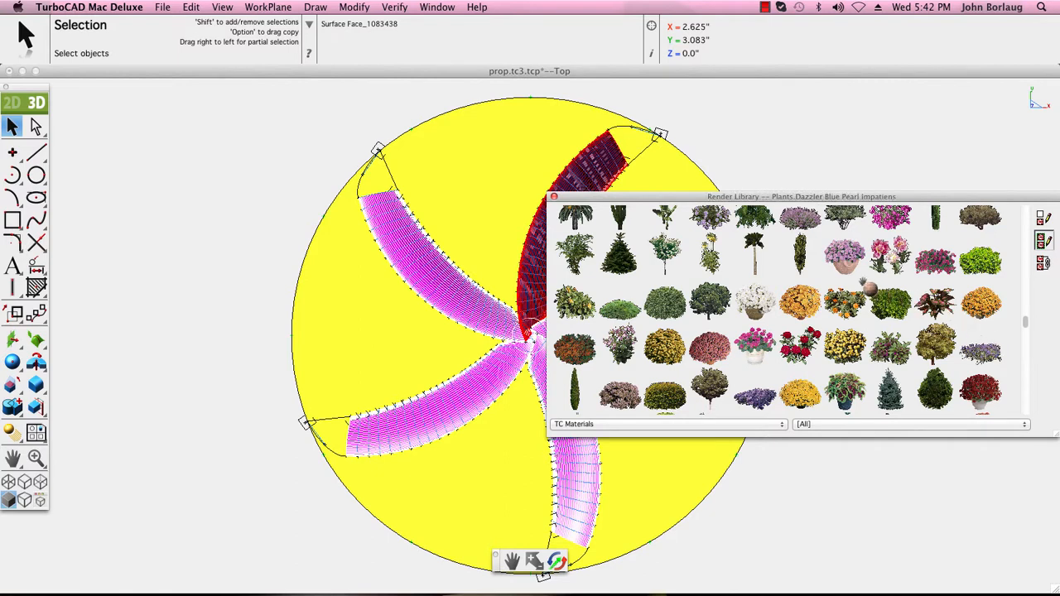
{"action": "left_click", "coordinate": [799, 261]}
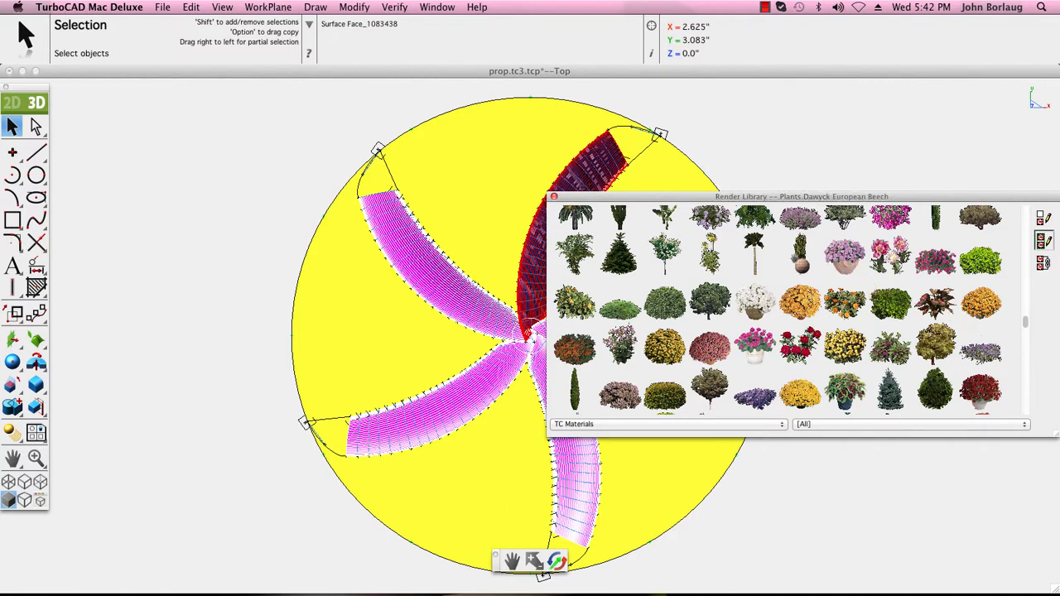
{"action": "mouse_move", "coordinate": [802, 263]}
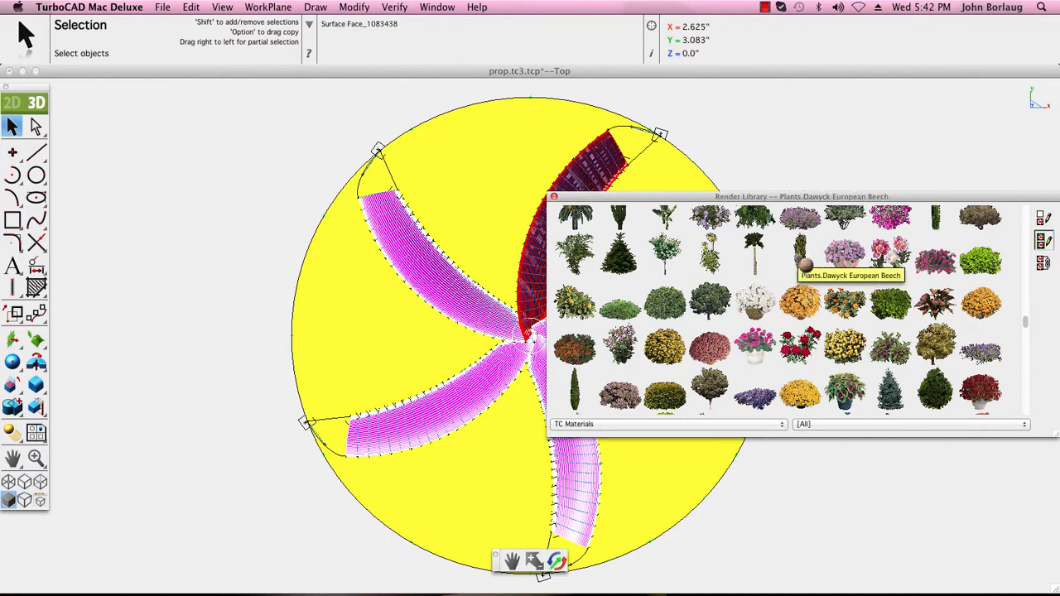
{"action": "mouse_move", "coordinate": [658, 265]}
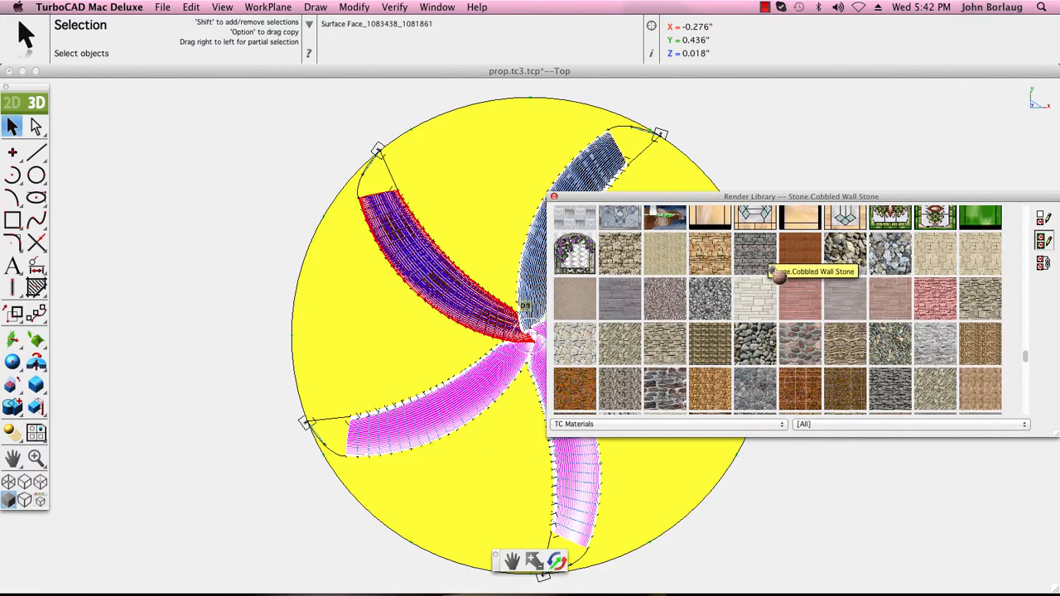
{"action": "mouse_move", "coordinate": [755, 217]}
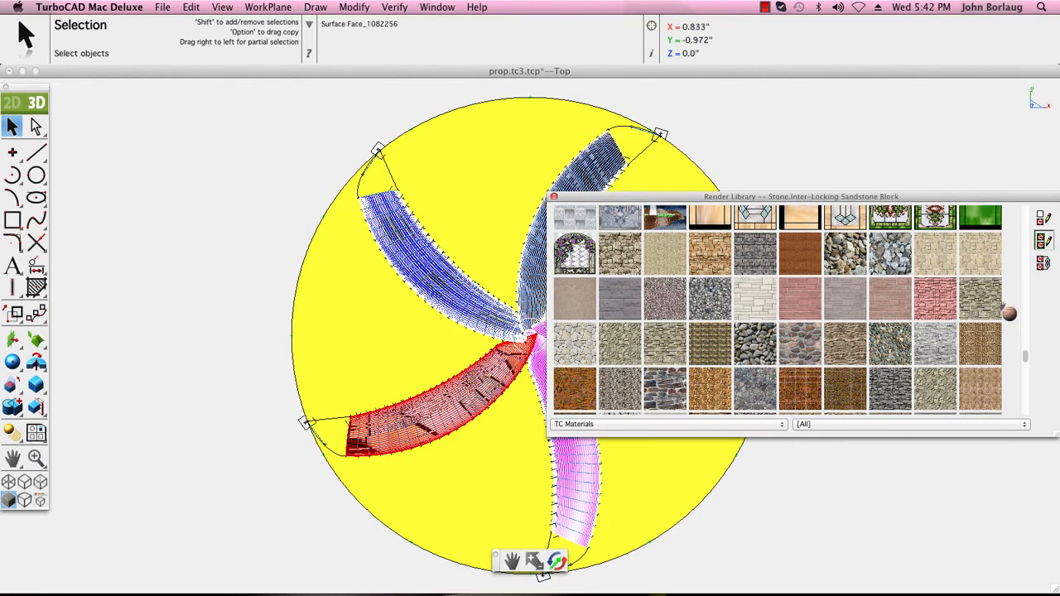
Apply the Tile.Tunise Guilloche Mosaic material to the disc and move the library aside
{"action": "scroll", "scroll_direction": "down", "scroll_amount": 3}
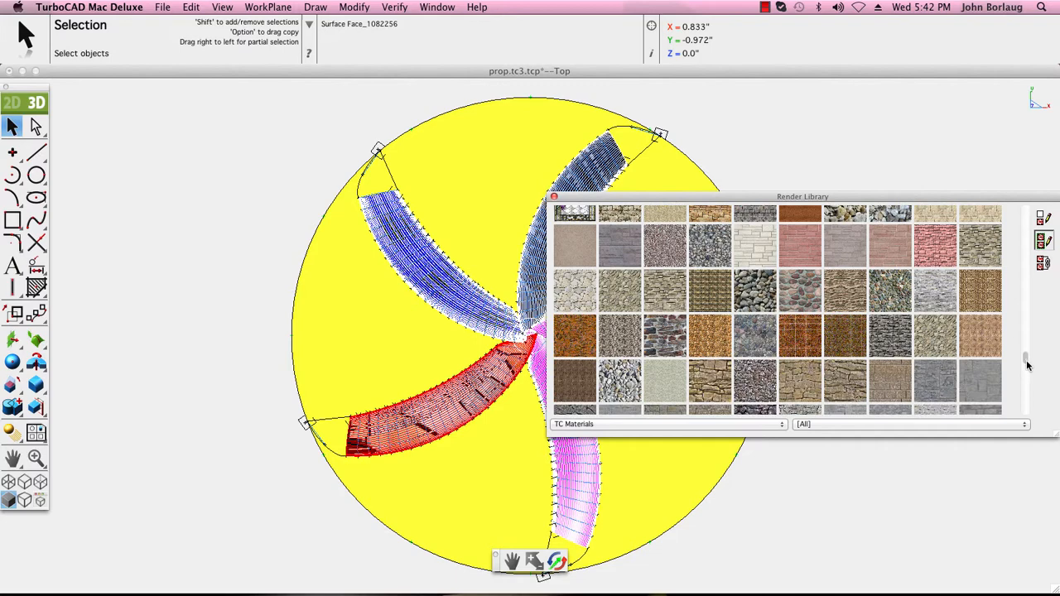
{"action": "scroll", "scroll_direction": "down", "scroll_amount": 3}
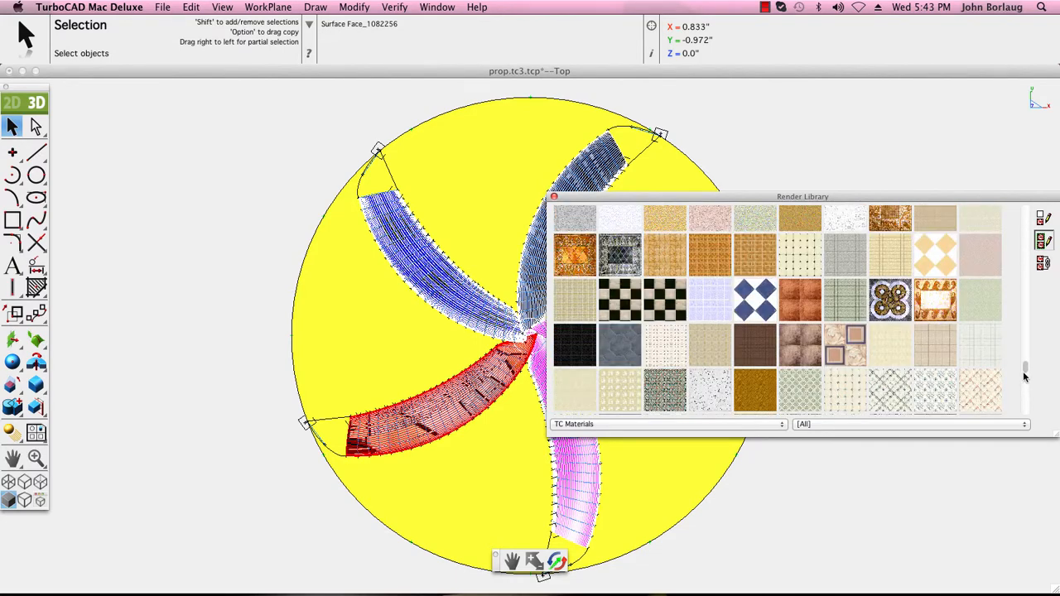
{"action": "scroll", "scroll_direction": "down", "scroll_amount": 3}
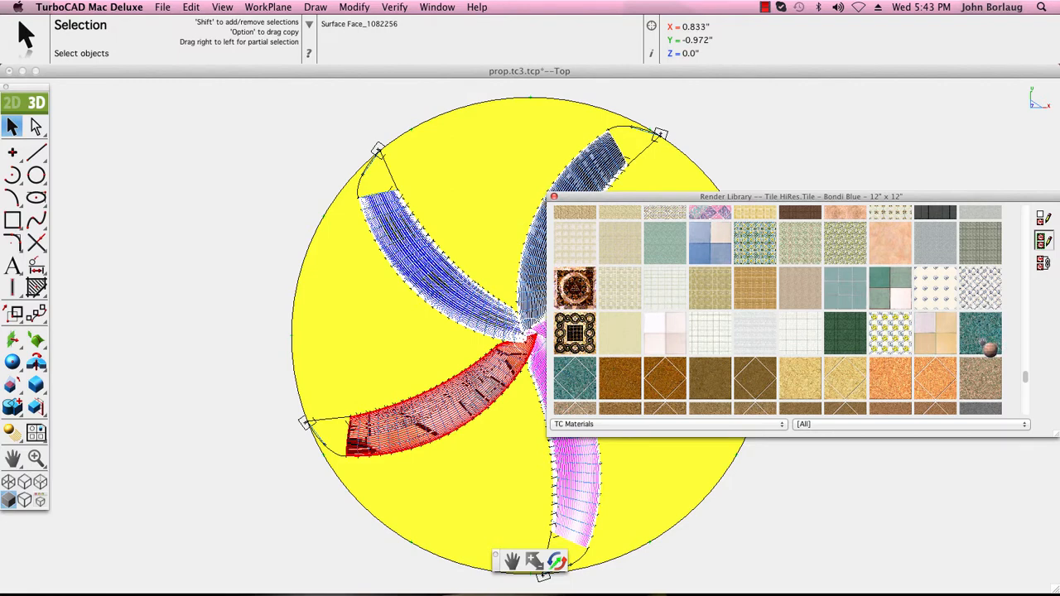
{"action": "left_click", "coordinate": [711, 385]}
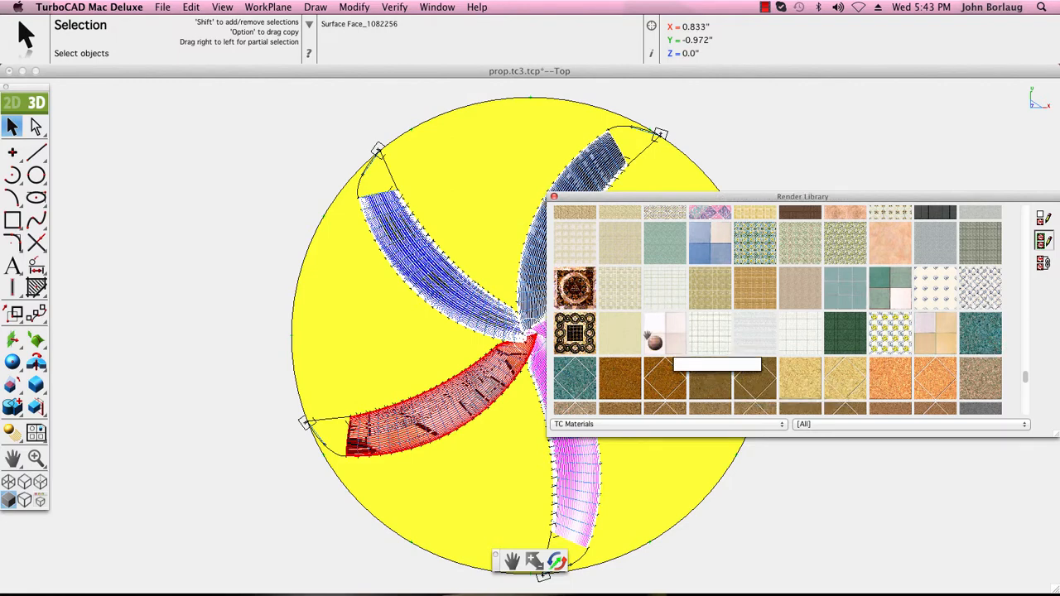
{"action": "mouse_move", "coordinate": [575, 332]}
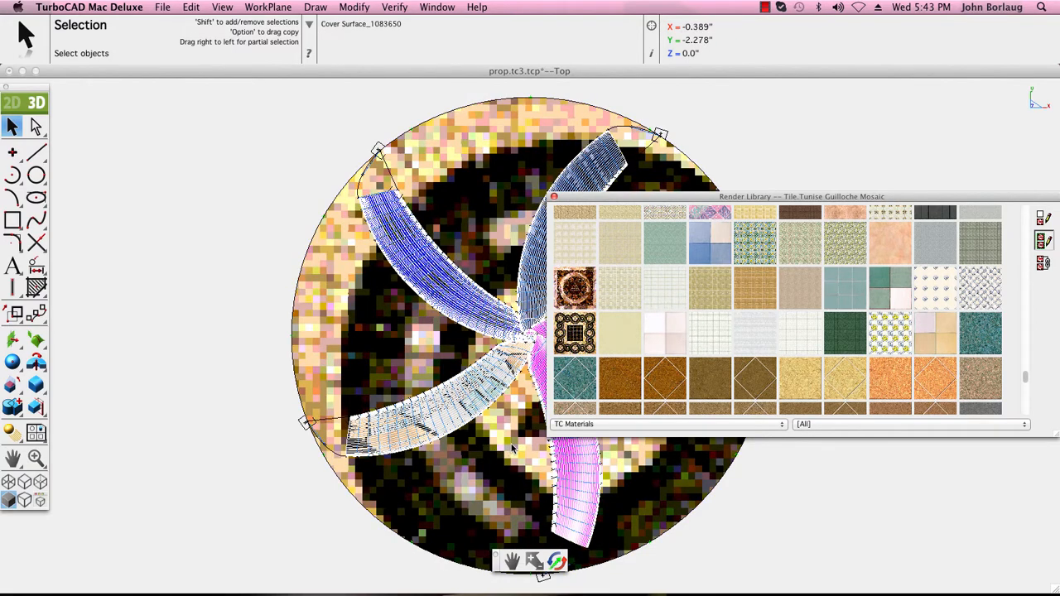
{"action": "mouse_move", "coordinate": [369, 326]}
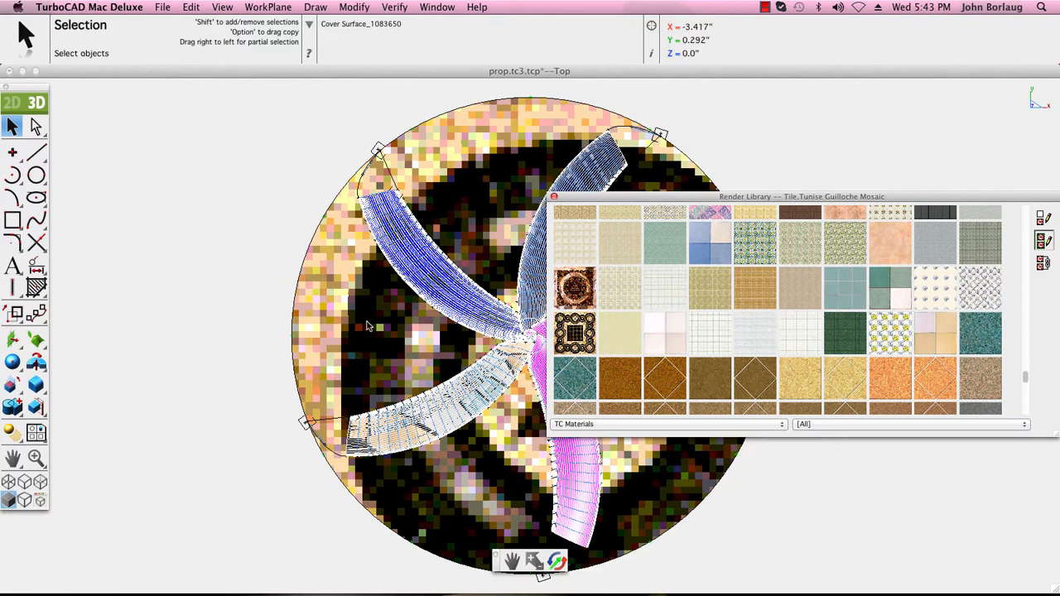
{"action": "left_click_drag", "start_coordinate": [800, 197], "coordinate": [803, 143]}
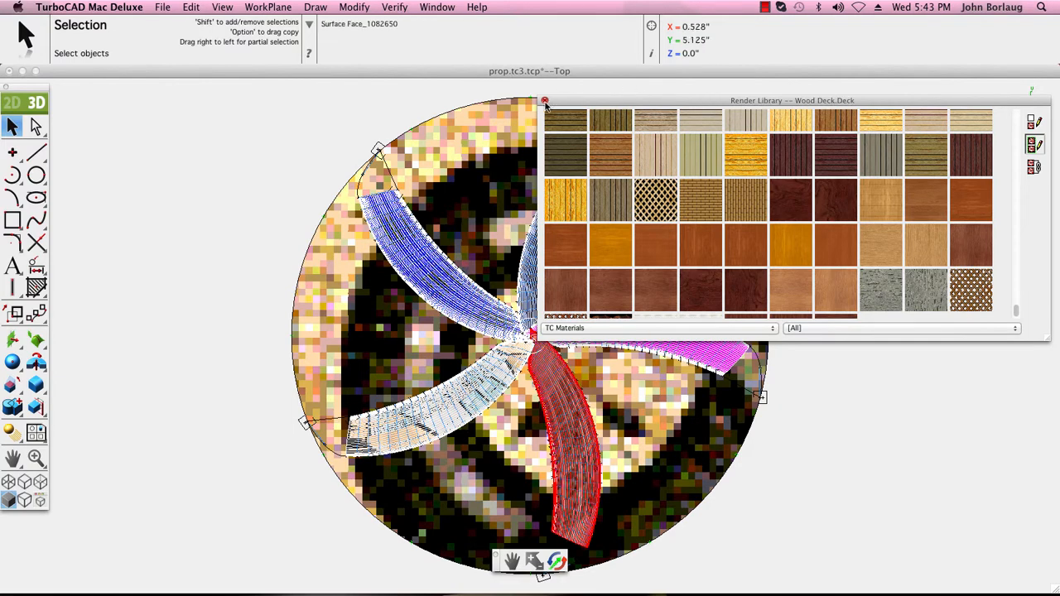
Close the Render Library so the textured propeller is unobstructed
{"action": "left_click", "coordinate": [545, 100]}
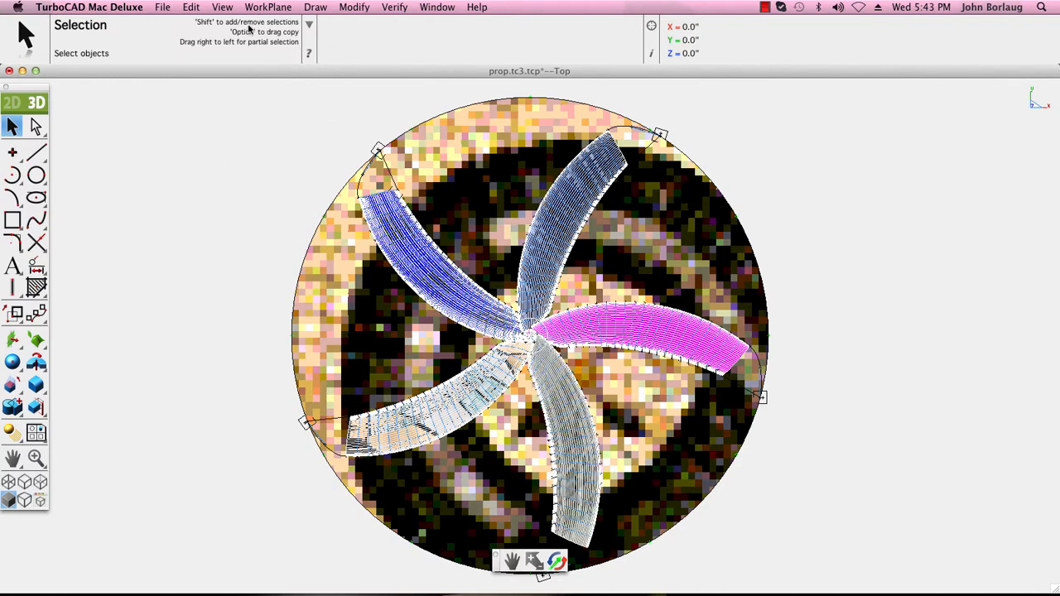
{"action": "left_click", "coordinate": [221, 6]}
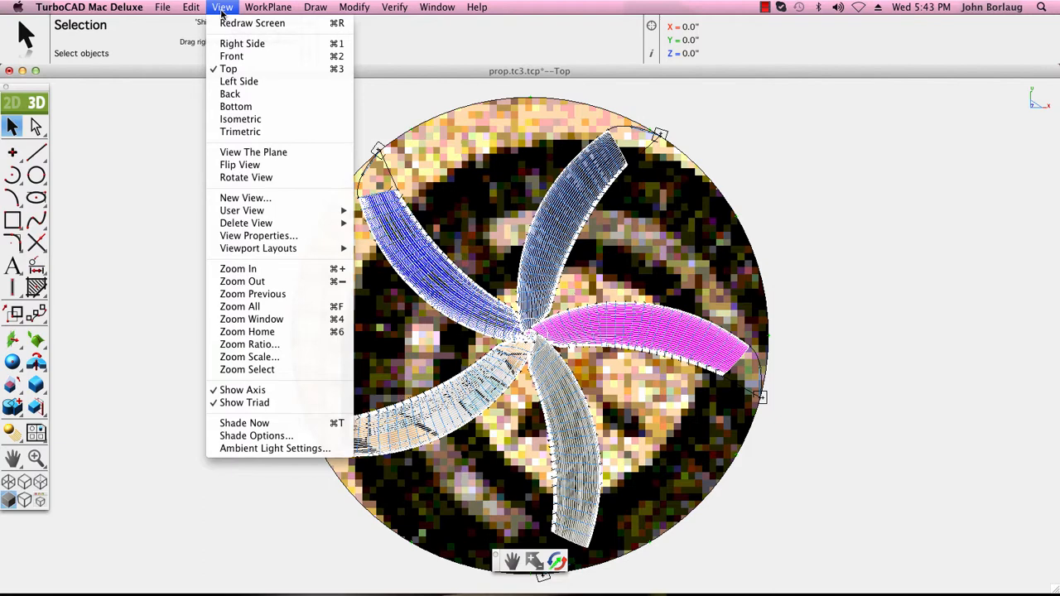
{"action": "mouse_move", "coordinate": [241, 132]}
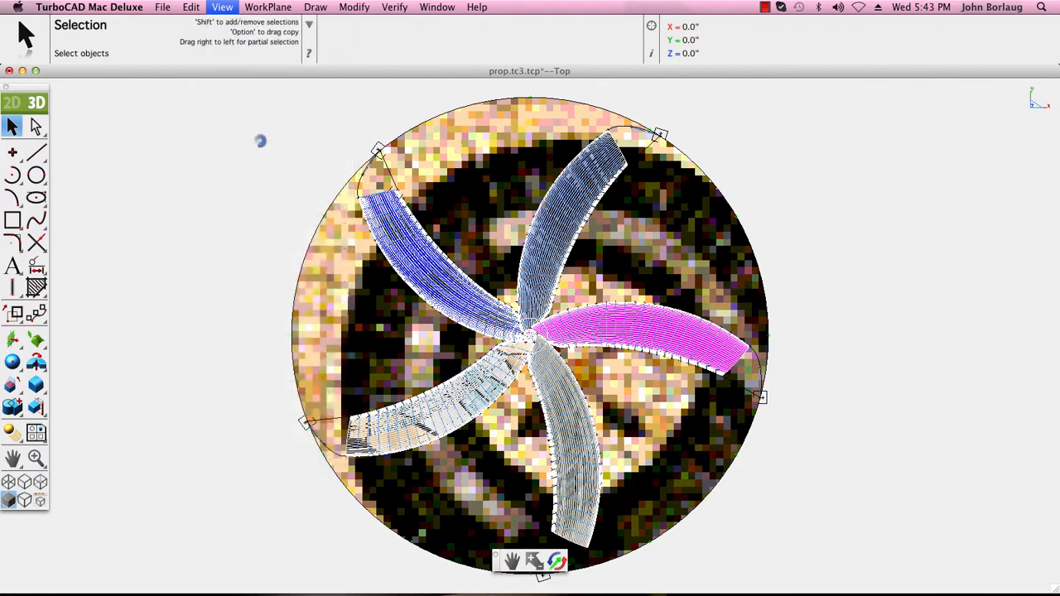
Switch to Trimetric view, zoom in on the propeller, and return to the Selection tool
{"action": "left_click", "coordinate": [221, 7]}
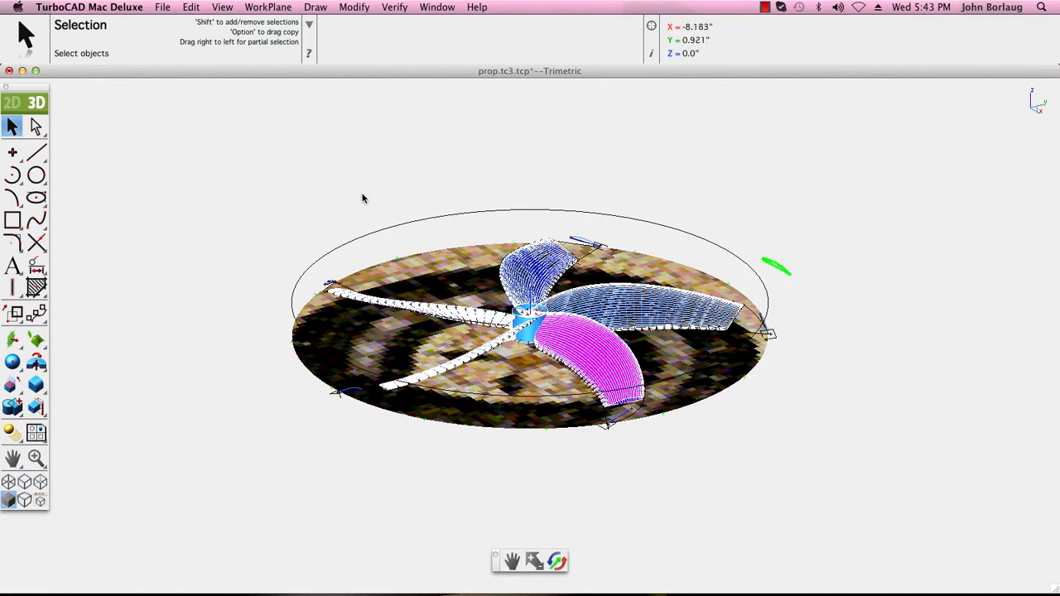
{"action": "left_click", "coordinate": [36, 458]}
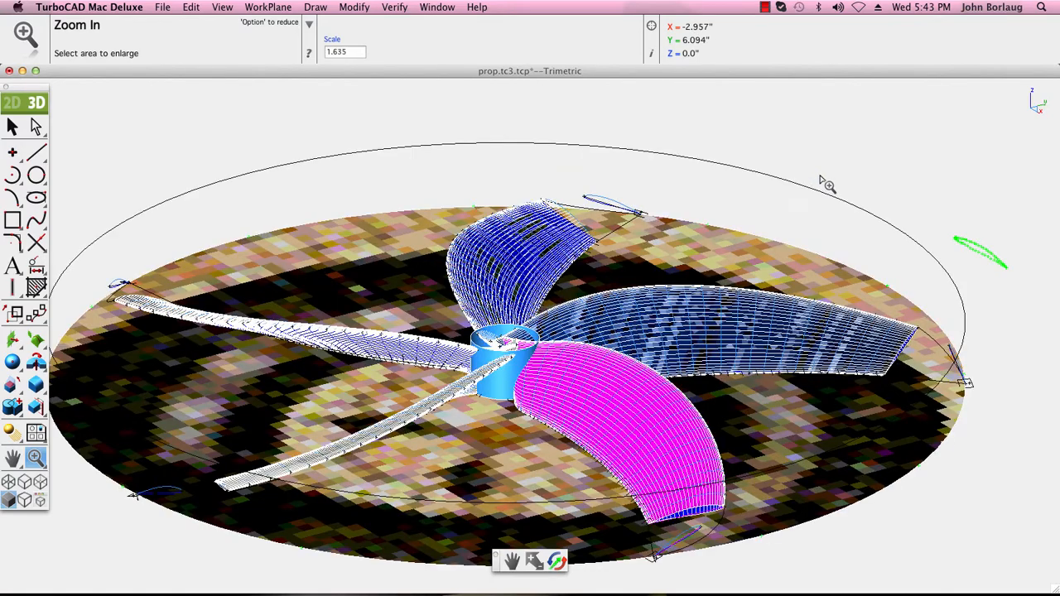
{"action": "mouse_move", "coordinate": [680, 162]}
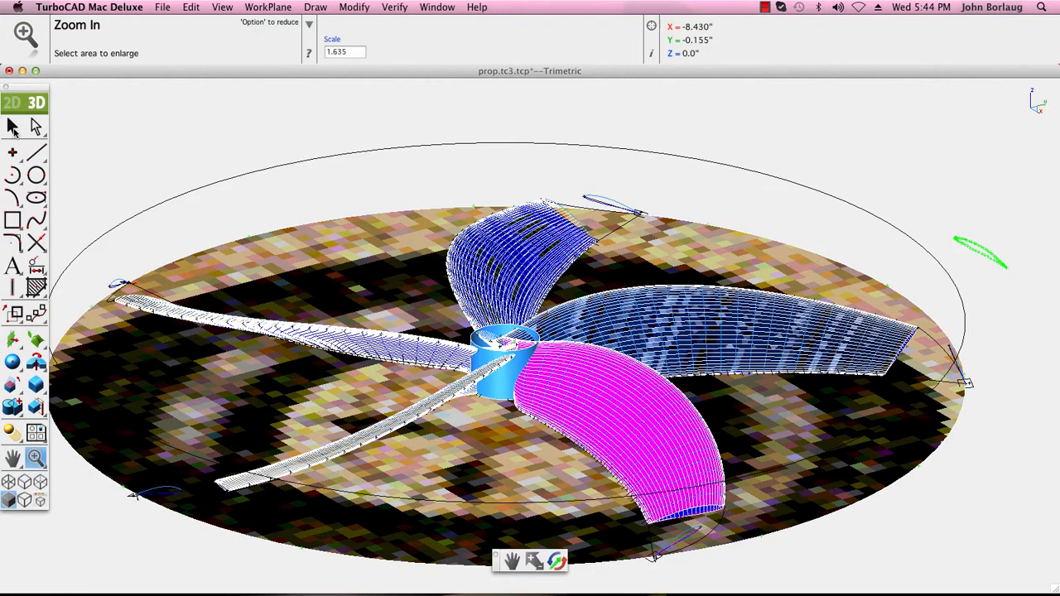
{"action": "left_click", "coordinate": [12, 126]}
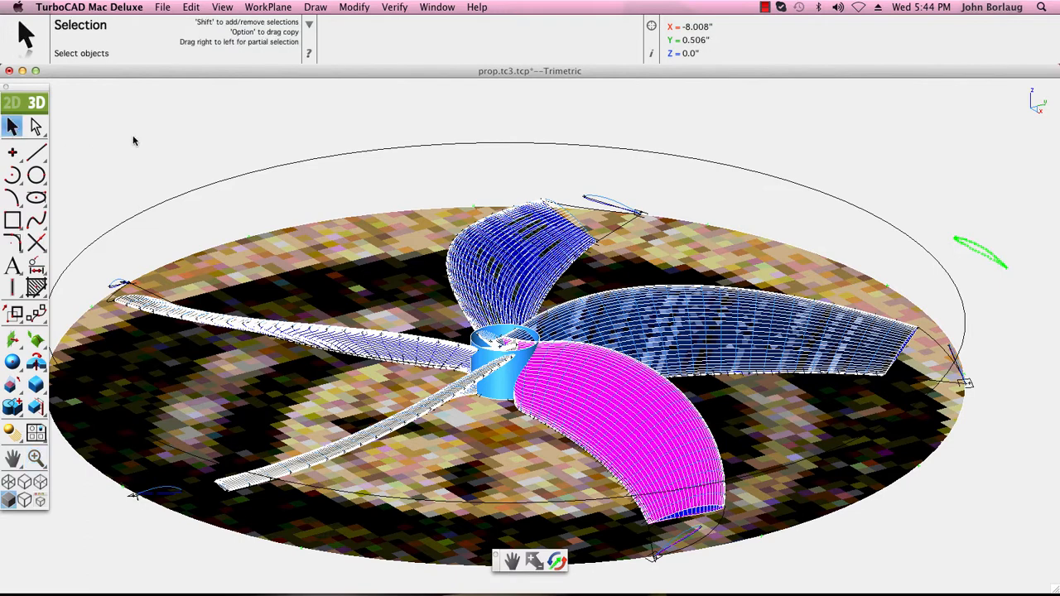
{"action": "mouse_move", "coordinate": [345, 51]}
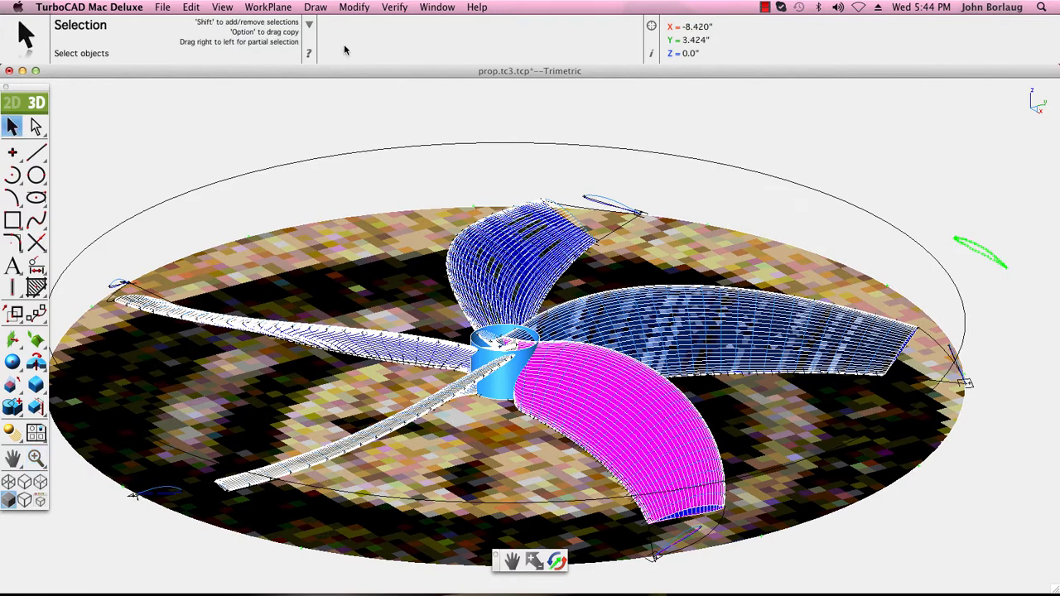
Render the trimetric propeller shaded with Shade Now
{"action": "left_click", "coordinate": [221, 6]}
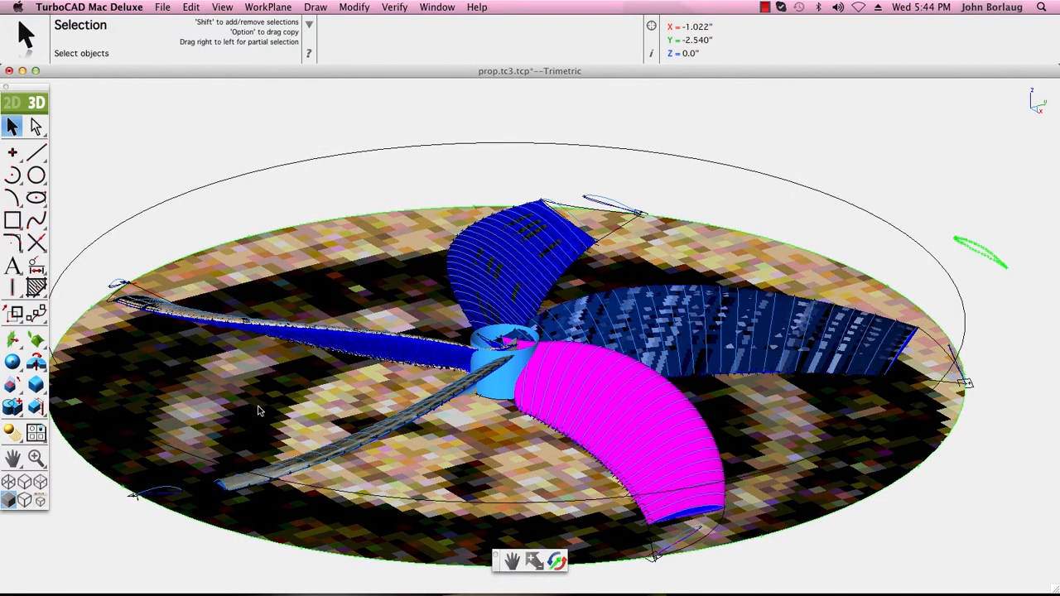
{"action": "mouse_move", "coordinate": [516, 281]}
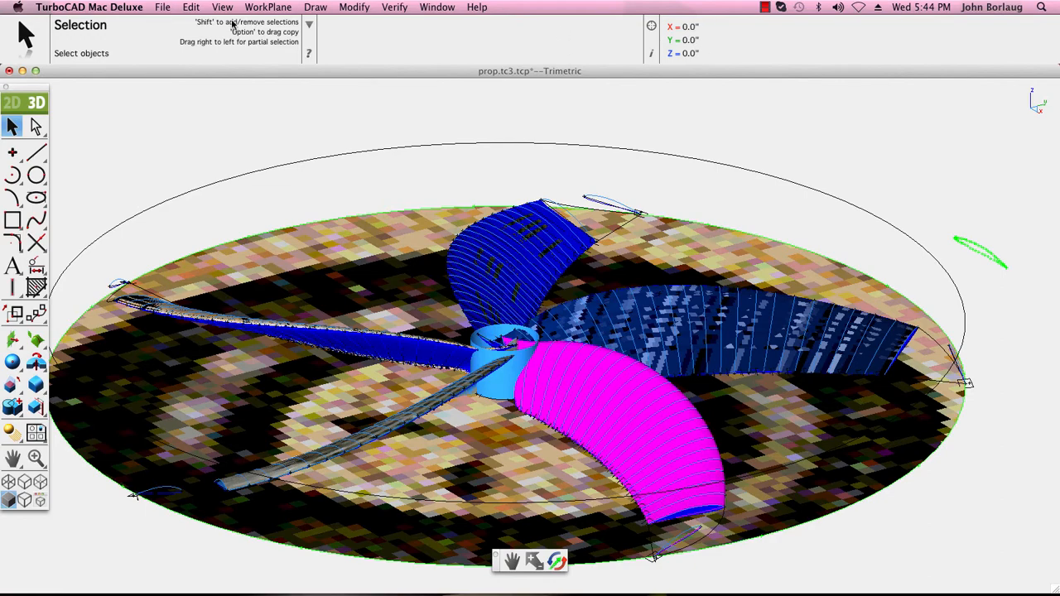
{"action": "left_click", "coordinate": [222, 7]}
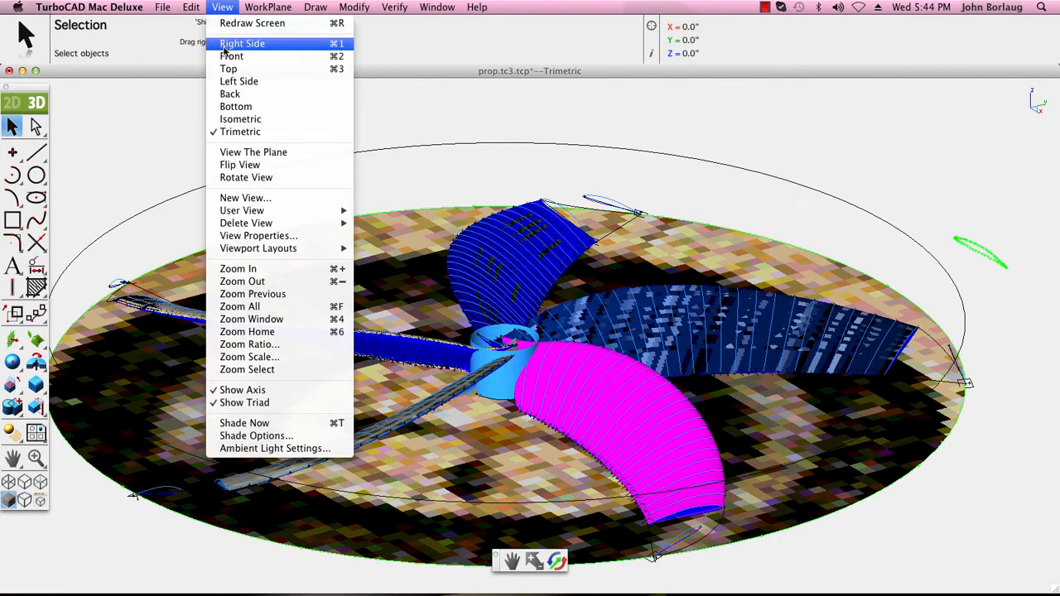
Switch to Top view and shade the propeller again
{"action": "left_click", "coordinate": [227, 68]}
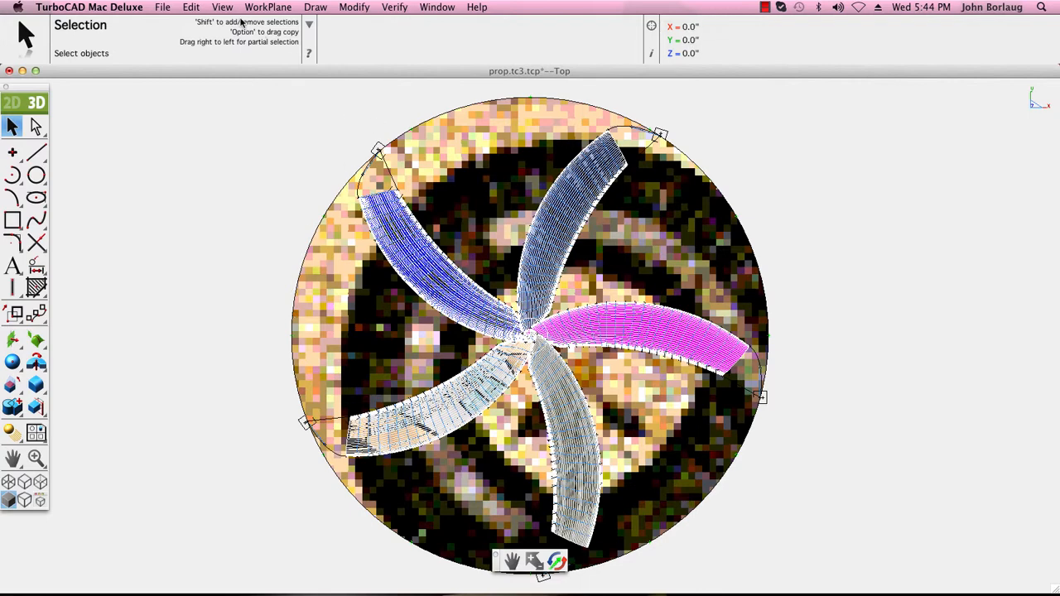
{"action": "left_click", "coordinate": [222, 7]}
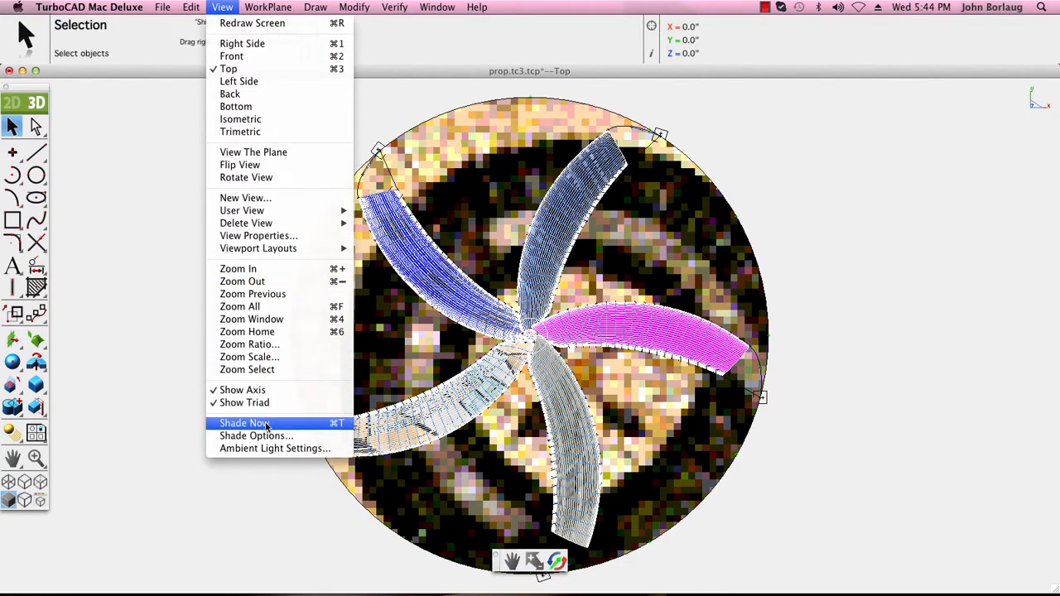
{"action": "left_click", "coordinate": [241, 423]}
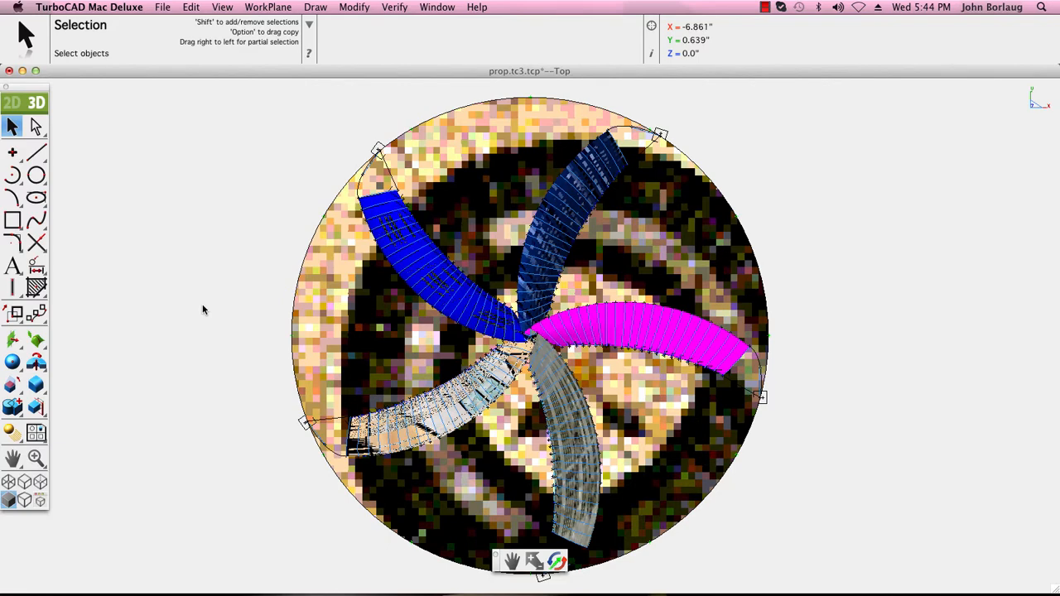
{"action": "mouse_move", "coordinate": [223, 296]}
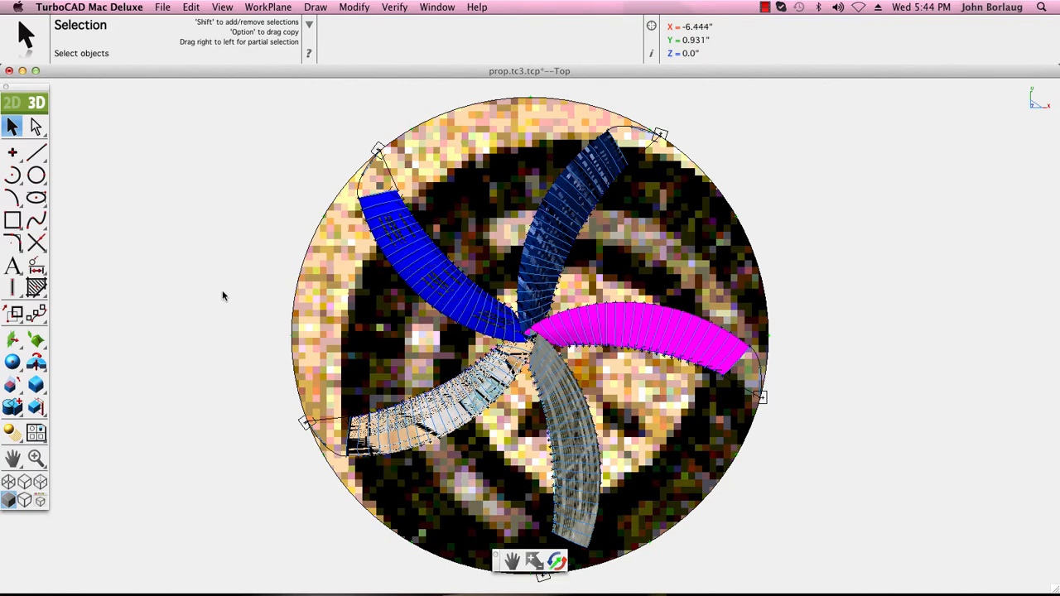
{"action": "mouse_move", "coordinate": [395, 358]}
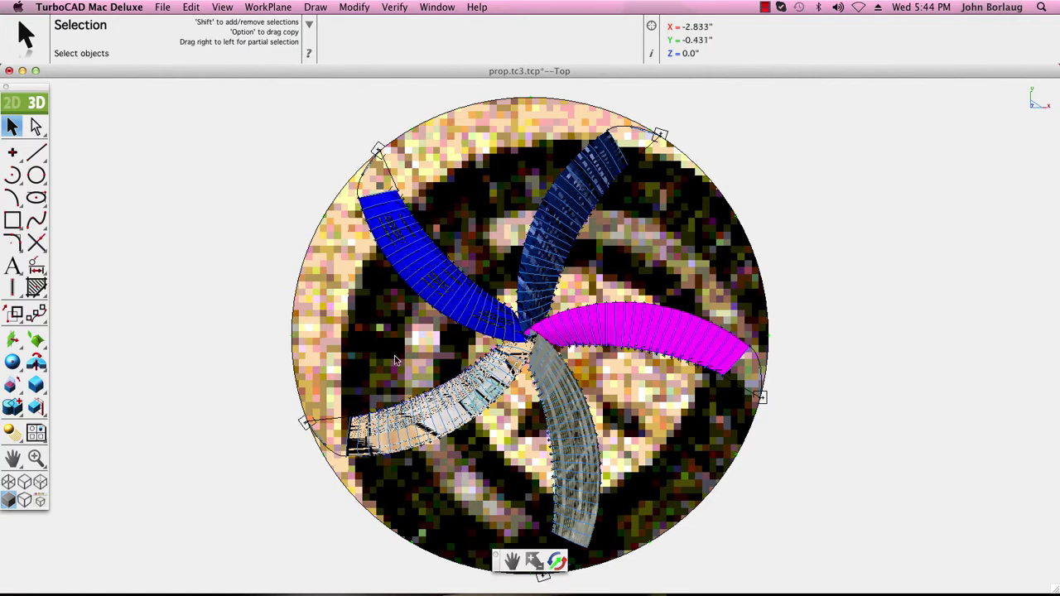
{"action": "mouse_move", "coordinate": [654, 60]}
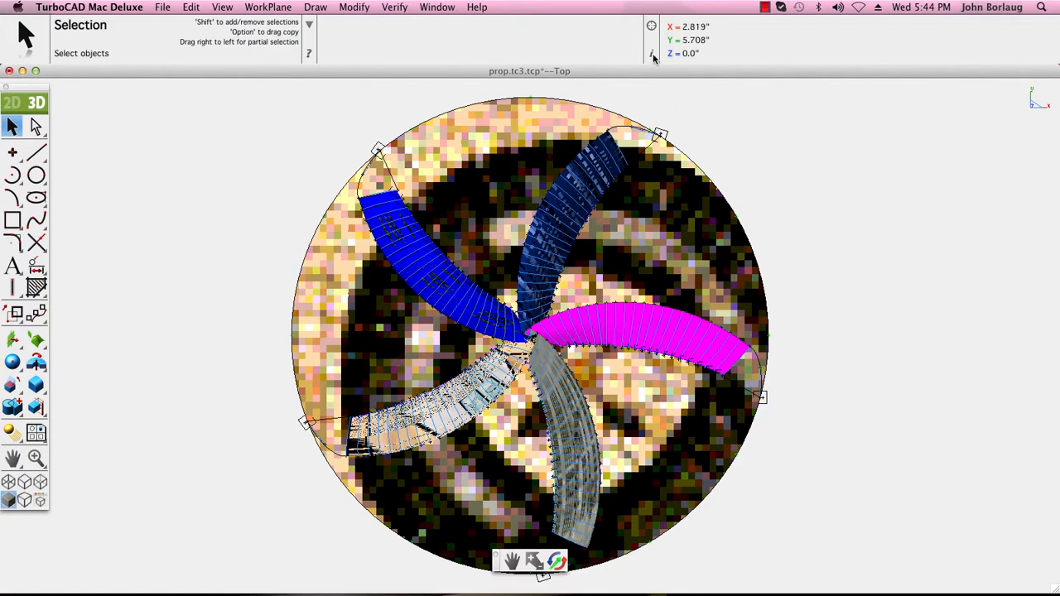
In the Inspector's Material tab, enable Auto Width and Auto Height for the disc's mosaic
{"action": "left_click", "coordinate": [652, 55]}
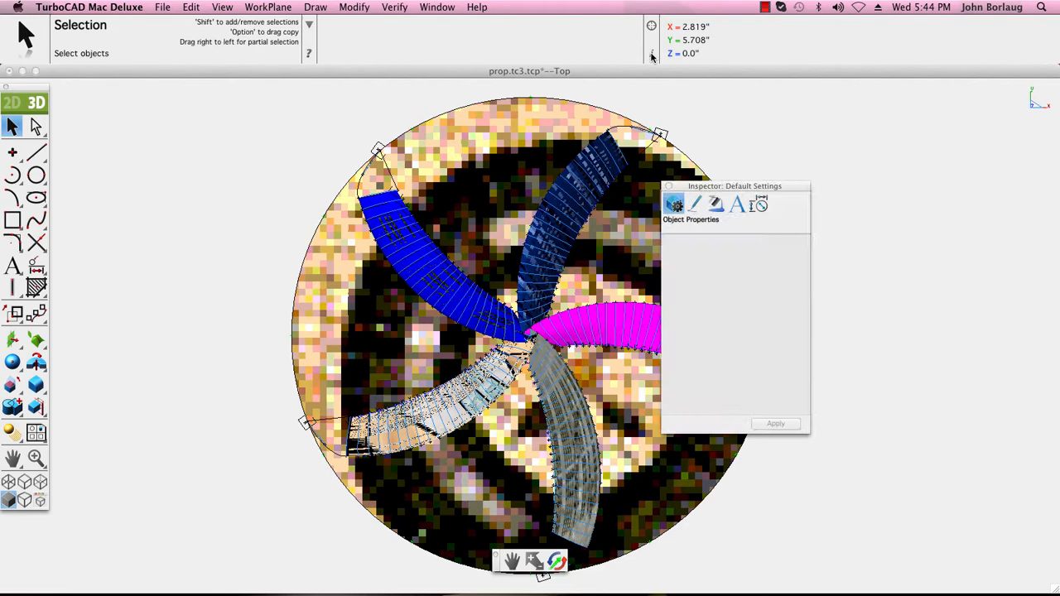
{"action": "mouse_move", "coordinate": [315, 356]}
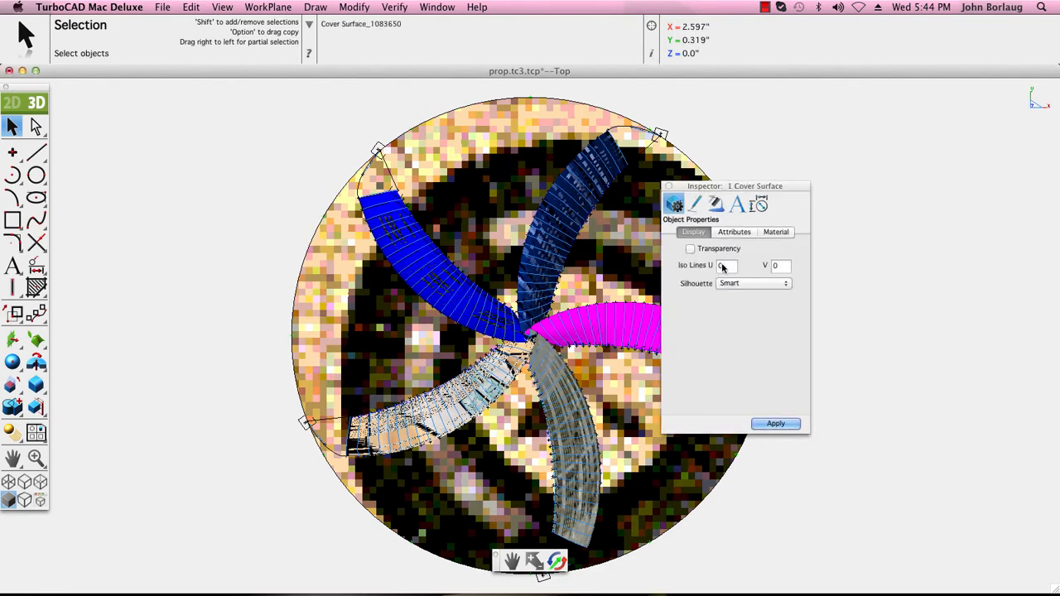
{"action": "mouse_move", "coordinate": [696, 259]}
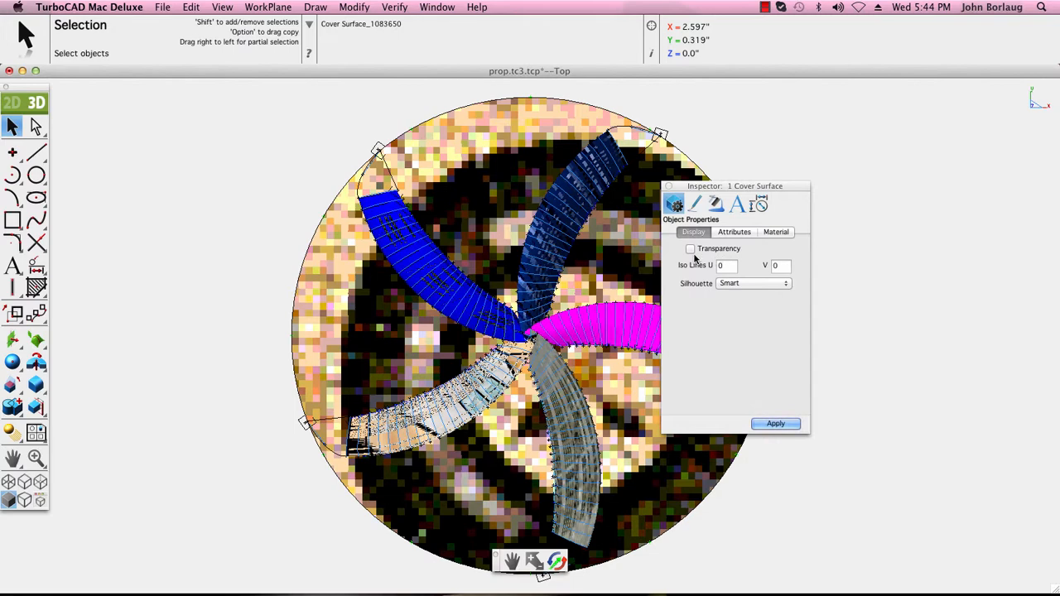
{"action": "left_click", "coordinate": [734, 232]}
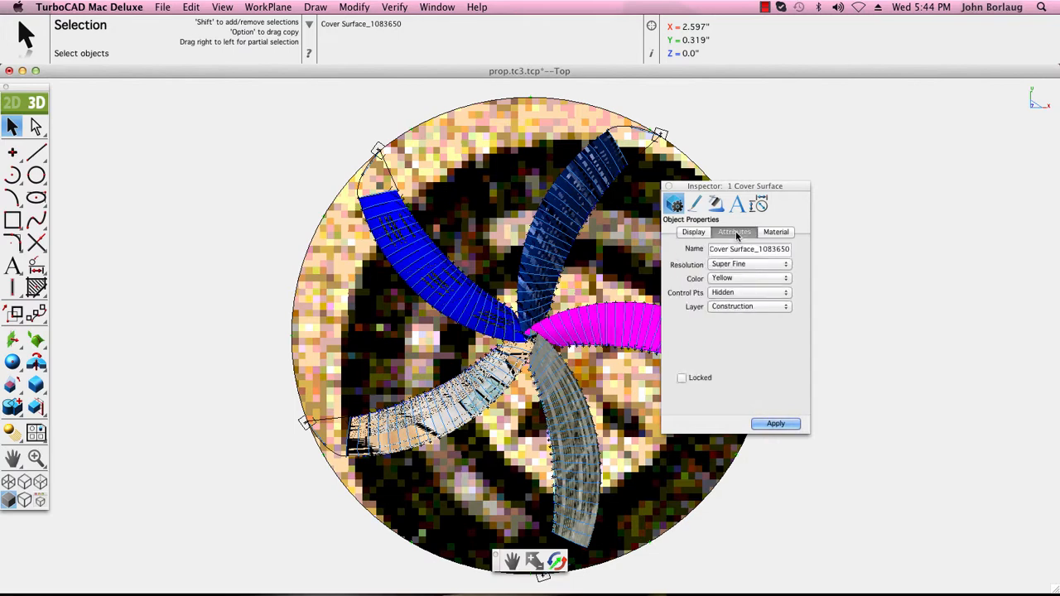
{"action": "mouse_move", "coordinate": [744, 256]}
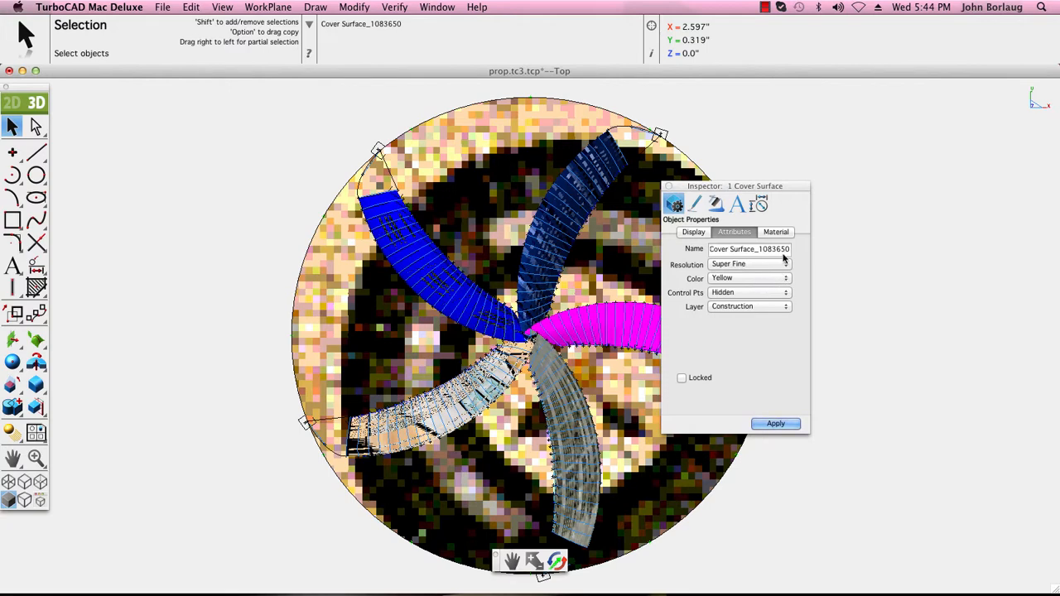
{"action": "left_click", "coordinate": [775, 232]}
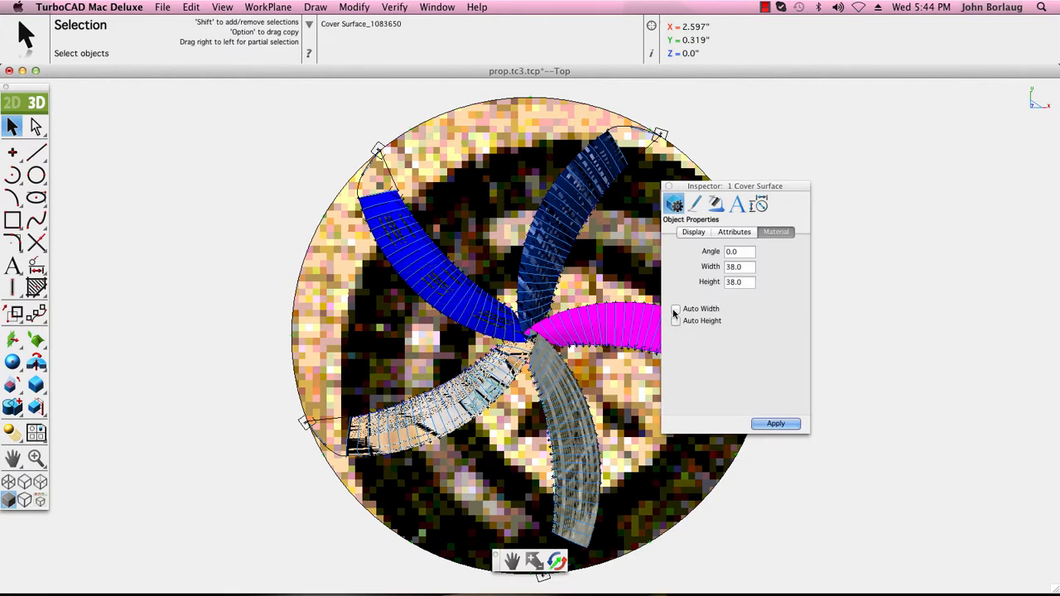
{"action": "left_click", "coordinate": [676, 321]}
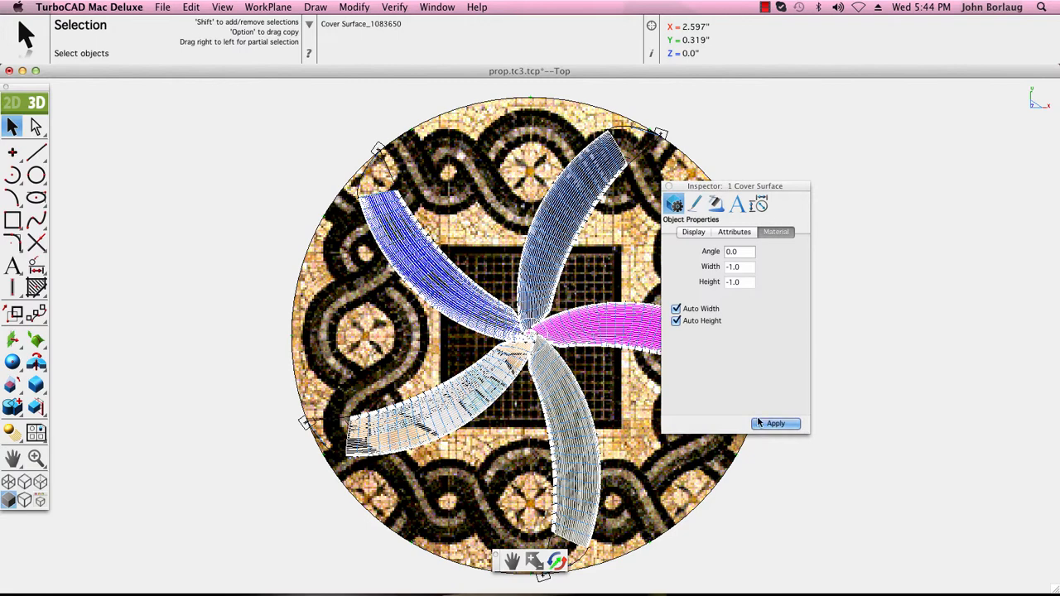
{"action": "mouse_move", "coordinate": [798, 340]}
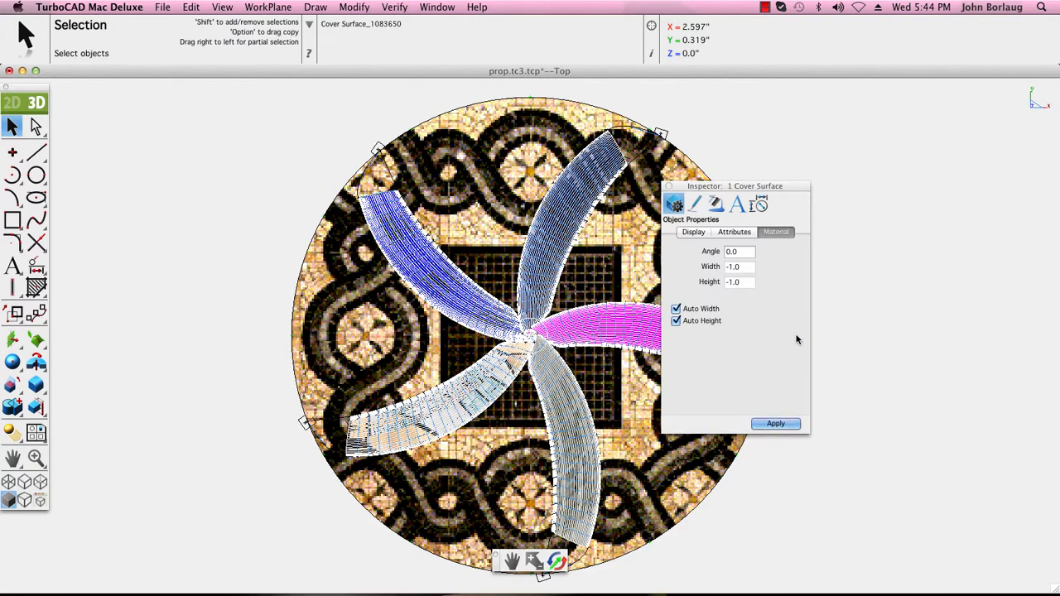
{"action": "left_click", "coordinate": [221, 7]}
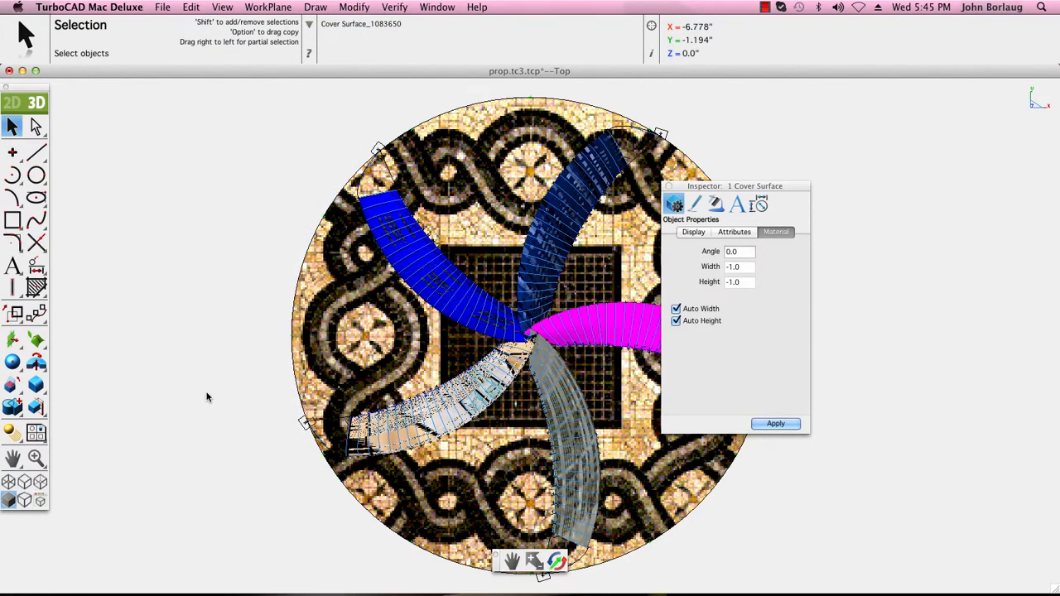
{"action": "mouse_move", "coordinate": [301, 121]}
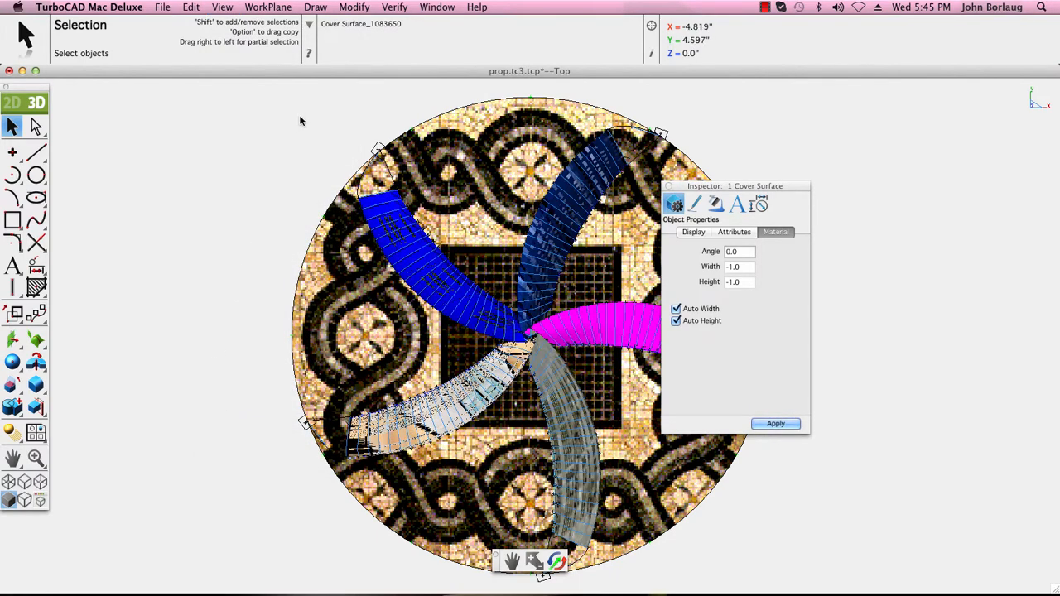
Switch to Isometric view and zoom in to enlarge the propeller and disc
{"action": "left_click", "coordinate": [221, 6]}
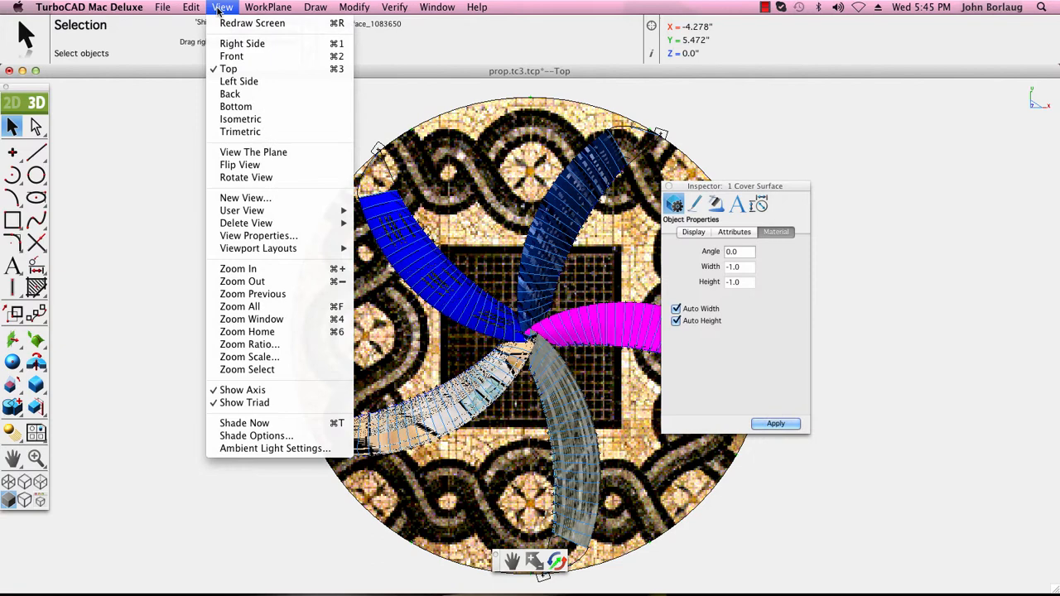
{"action": "left_click", "coordinate": [240, 118]}
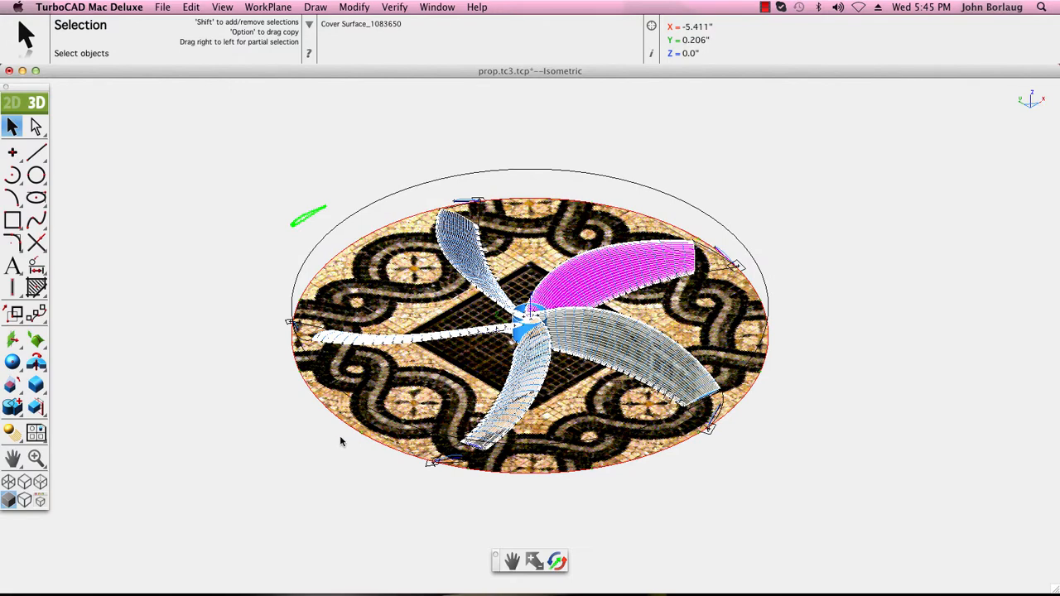
{"action": "left_click", "coordinate": [35, 458]}
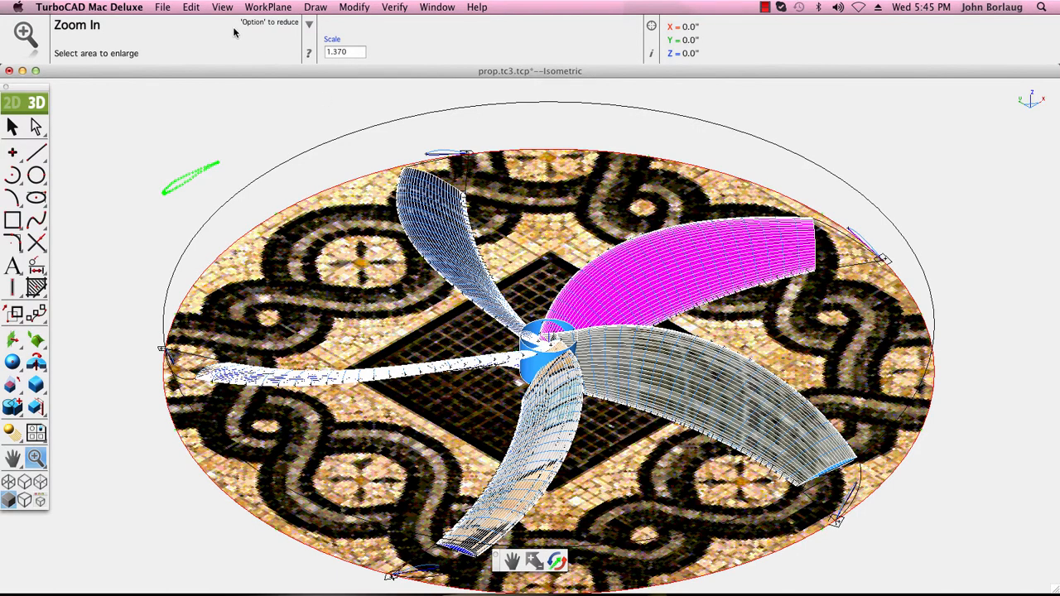
{"action": "left_click", "coordinate": [222, 7]}
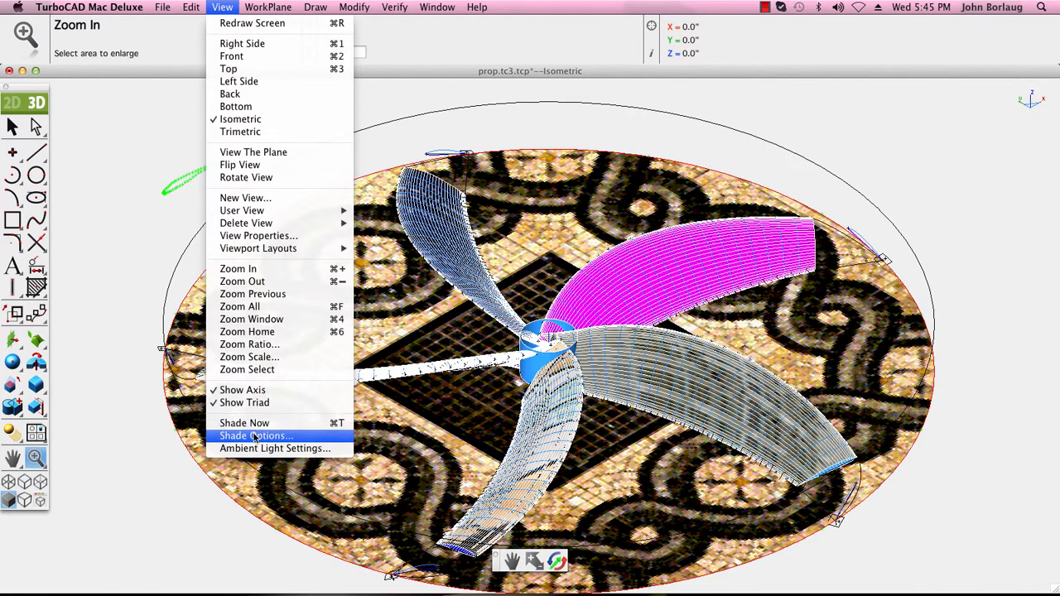
{"action": "mouse_move", "coordinate": [274, 448]}
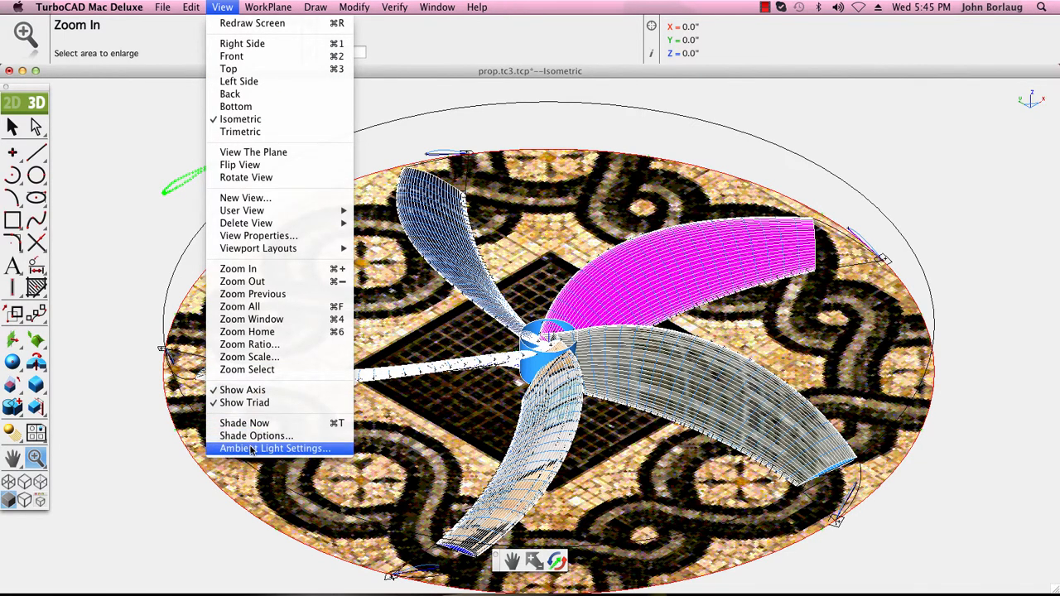
Dim the ambient light to intensity 0.21 with green 55, then save as propDeluxe.tcd
{"action": "left_click", "coordinate": [274, 448]}
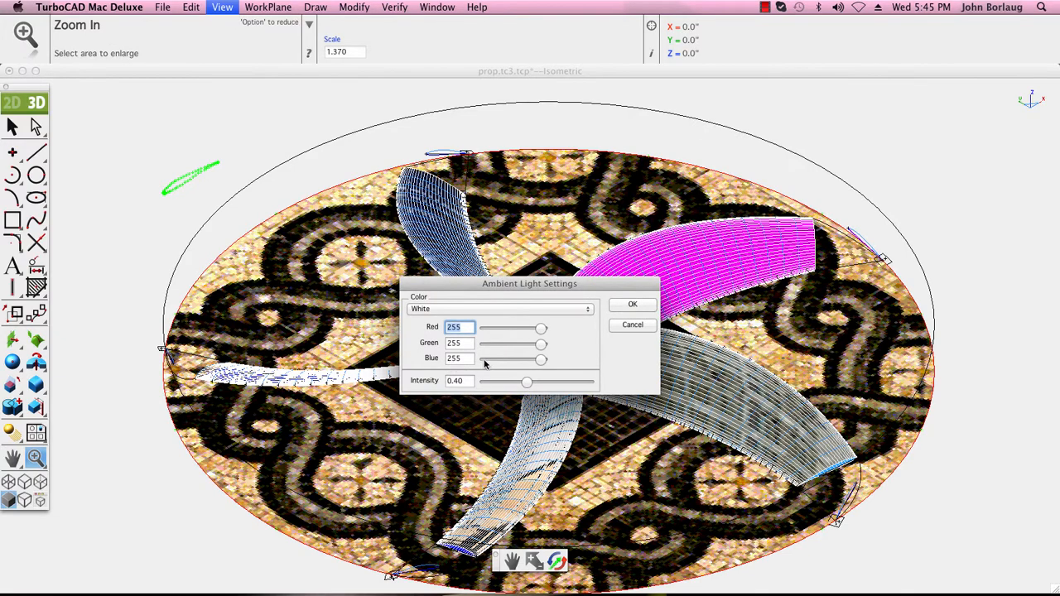
{"action": "mouse_move", "coordinate": [534, 346]}
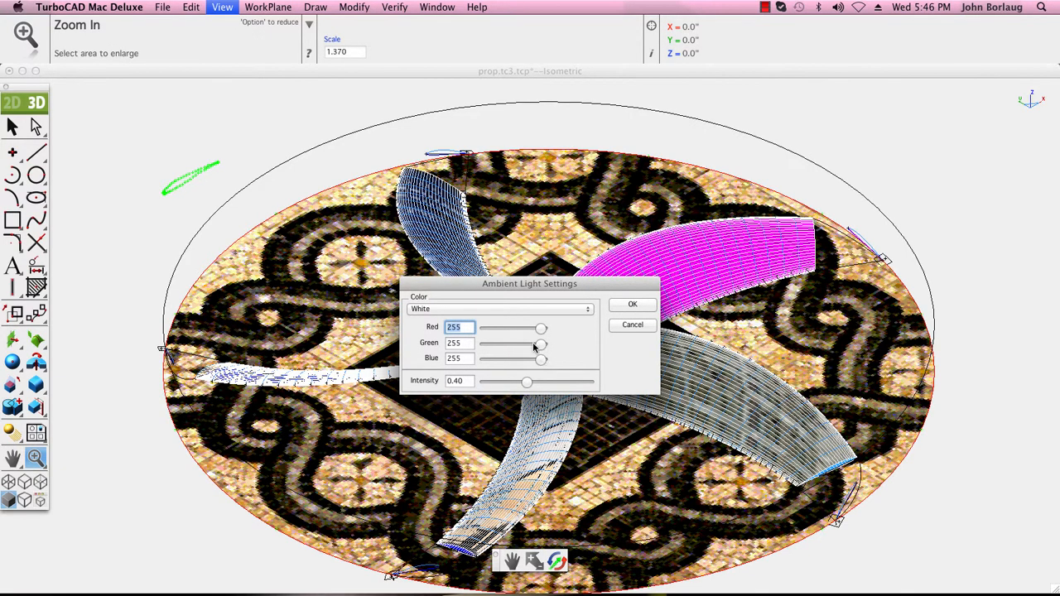
{"action": "mouse_move", "coordinate": [534, 379]}
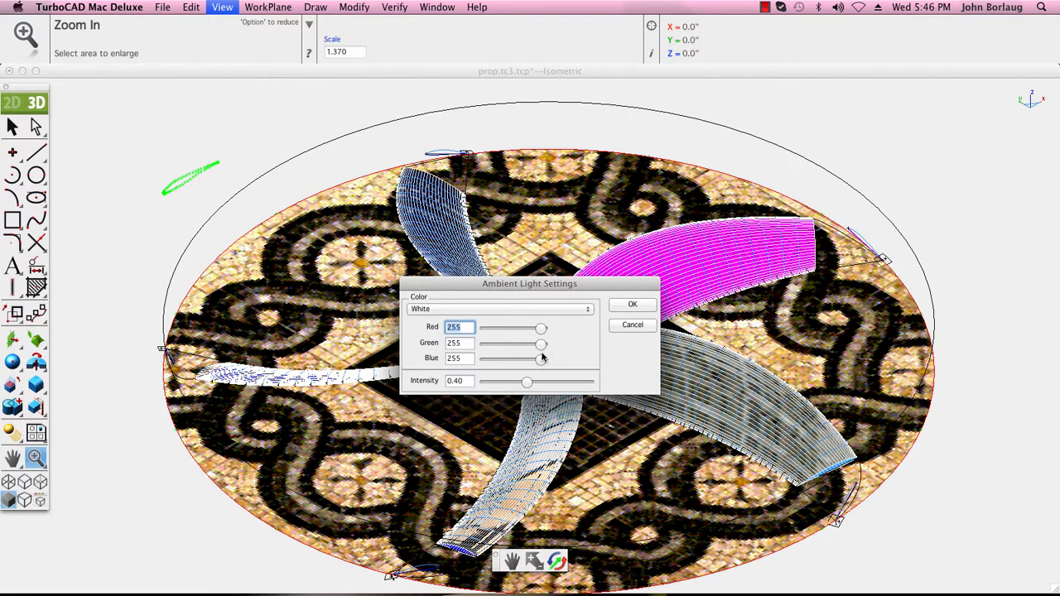
{"action": "left_click_drag", "start_coordinate": [527, 381], "coordinate": [510, 382]}
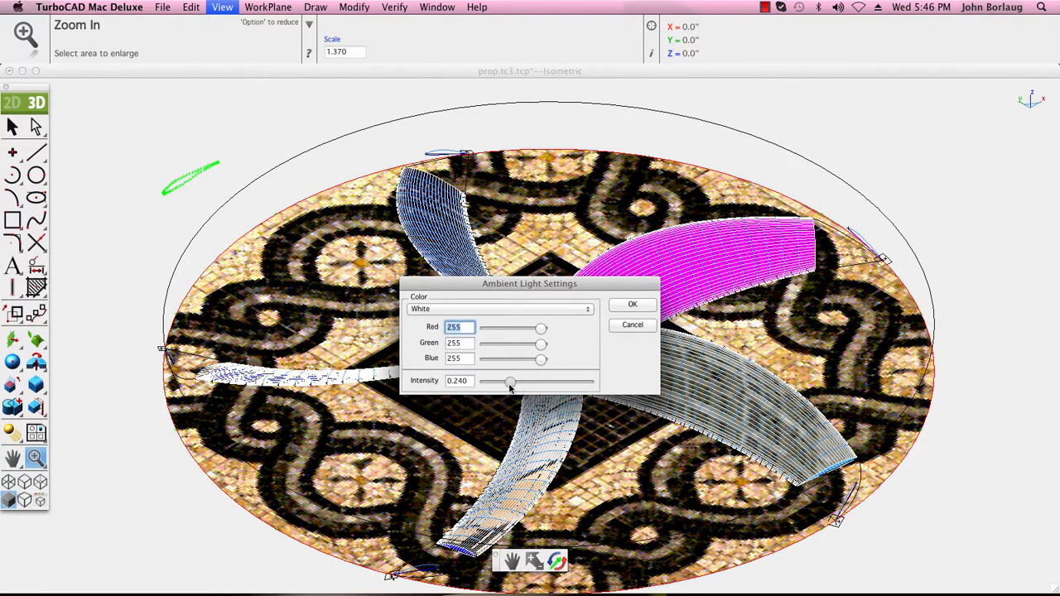
{"action": "left_click_drag", "start_coordinate": [511, 382], "coordinate": [507, 381]}
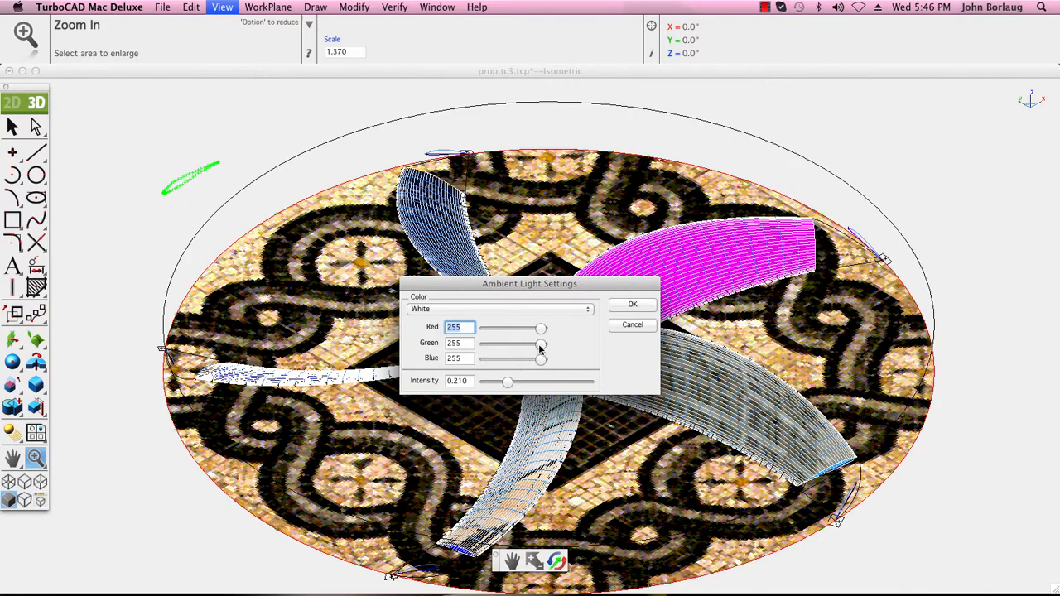
{"action": "left_click_drag", "start_coordinate": [541, 343], "coordinate": [496, 342]}
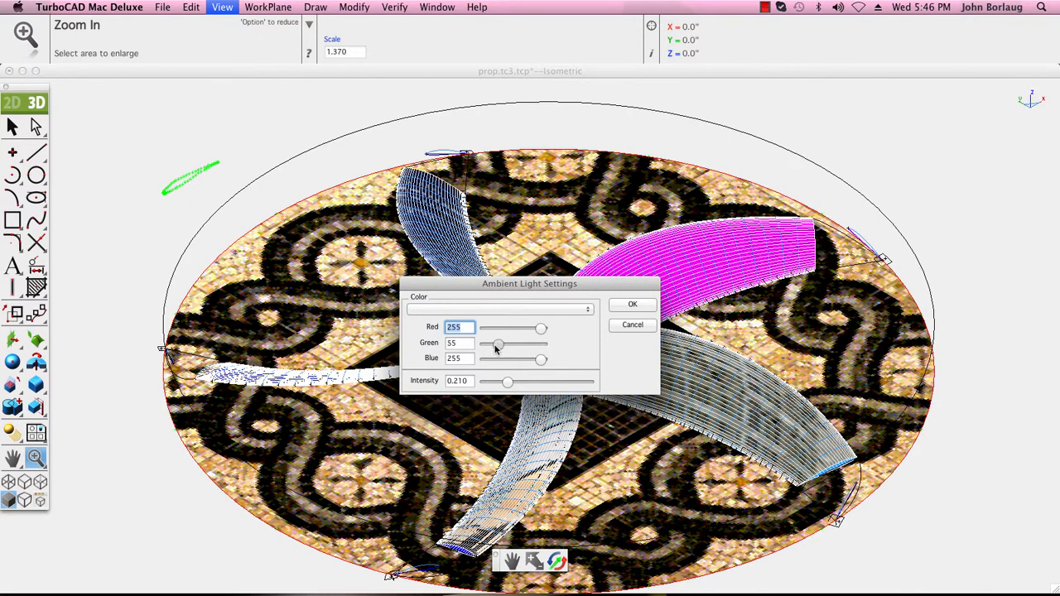
{"action": "left_click", "coordinate": [632, 303]}
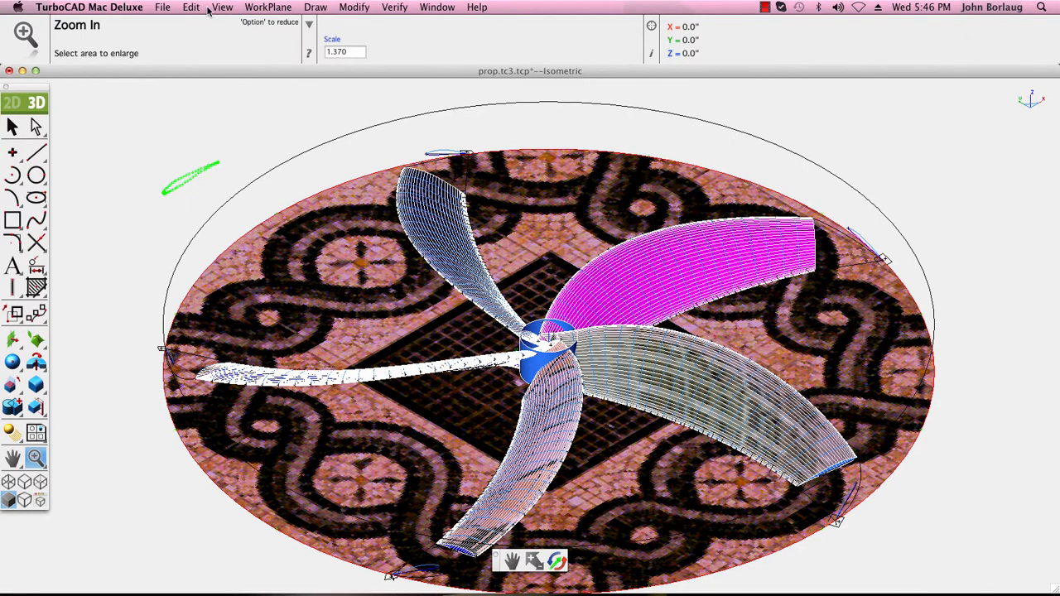
{"action": "left_click", "coordinate": [222, 7]}
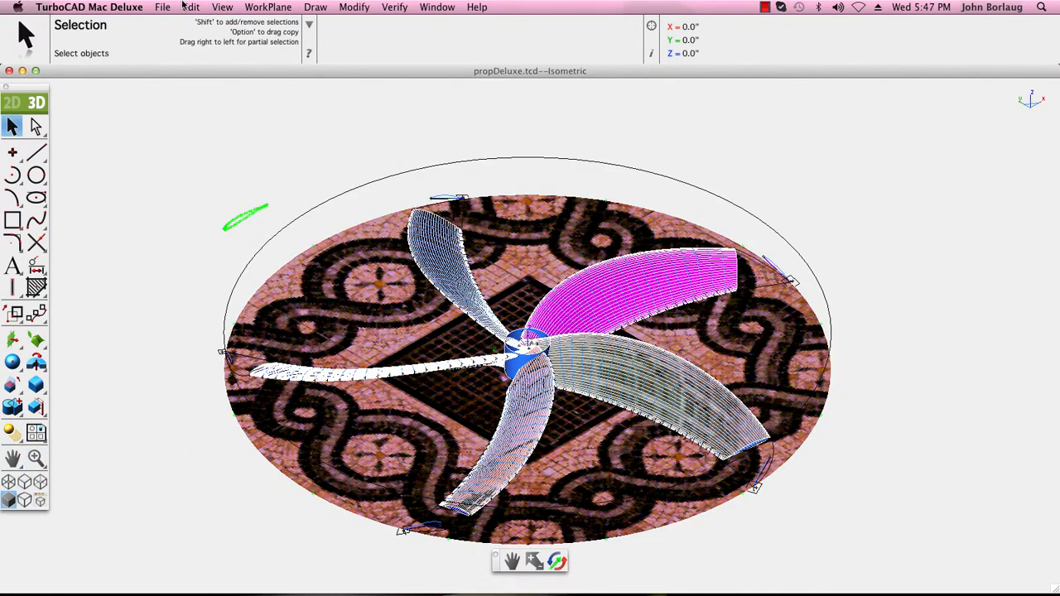
Compact propDeluxe.tcd with Purged Deleted kept on, accepting the loss of undo history
{"action": "left_click", "coordinate": [162, 7]}
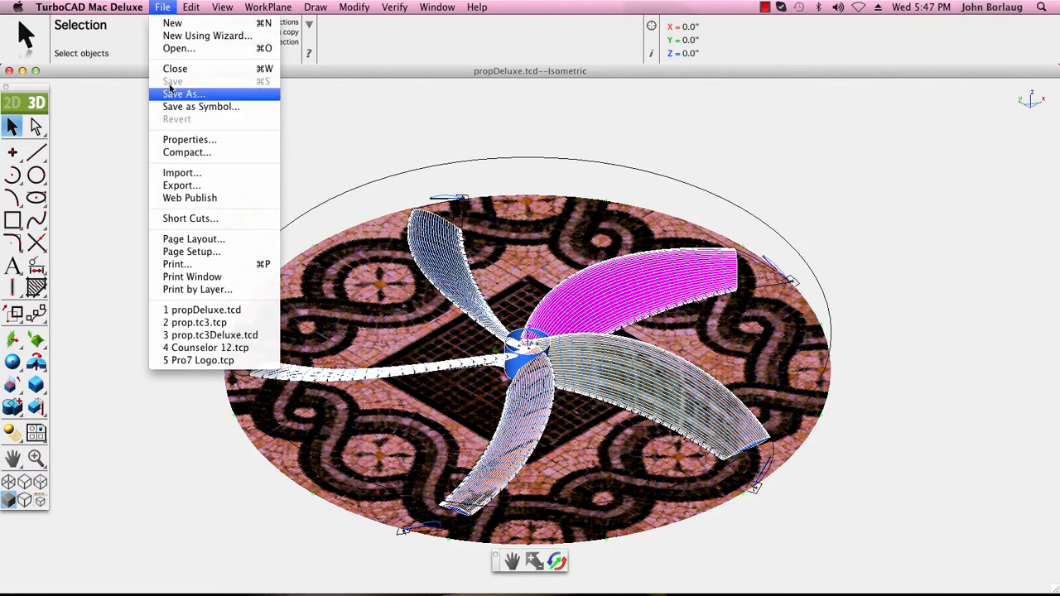
{"action": "mouse_move", "coordinate": [191, 250]}
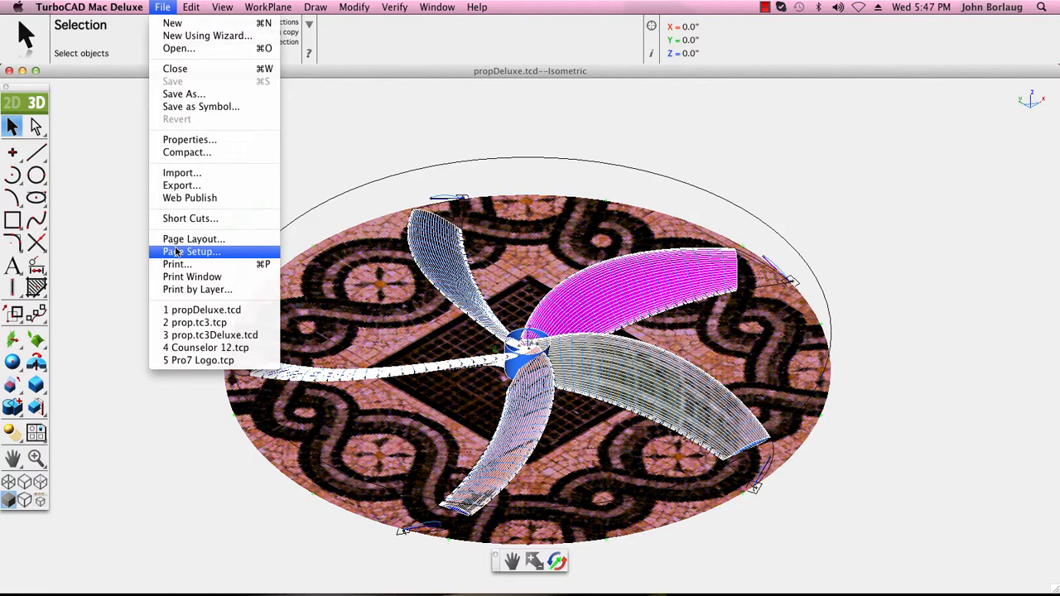
{"action": "mouse_move", "coordinate": [186, 152]}
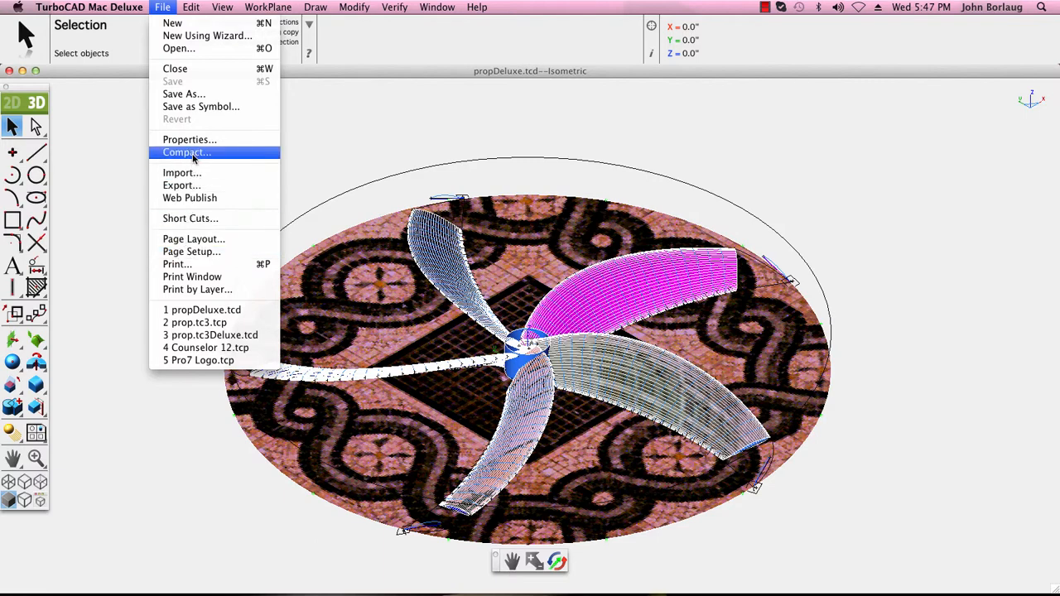
{"action": "left_click", "coordinate": [186, 152]}
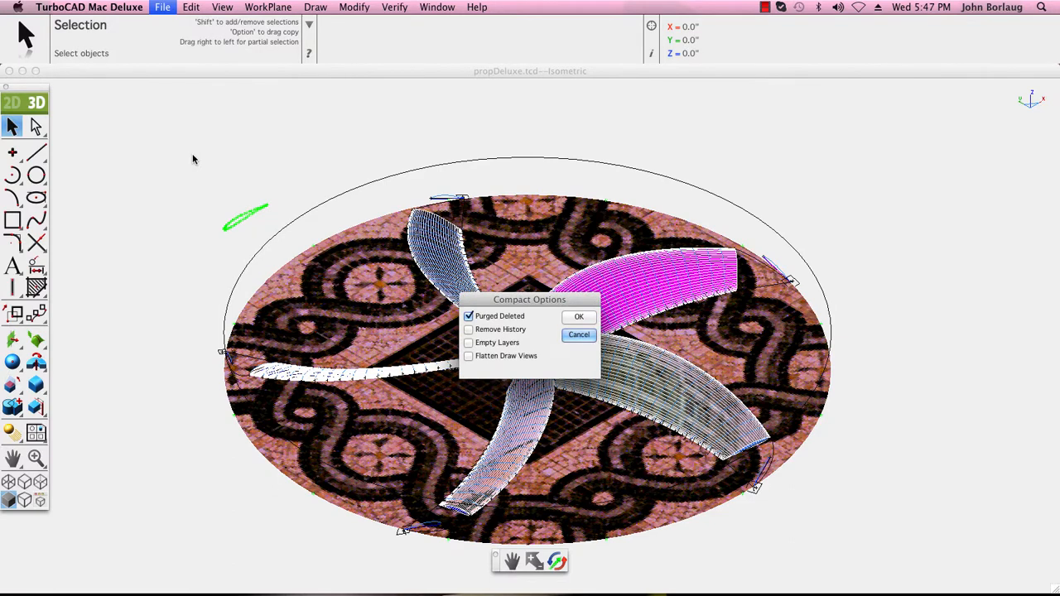
{"action": "mouse_move", "coordinate": [482, 372]}
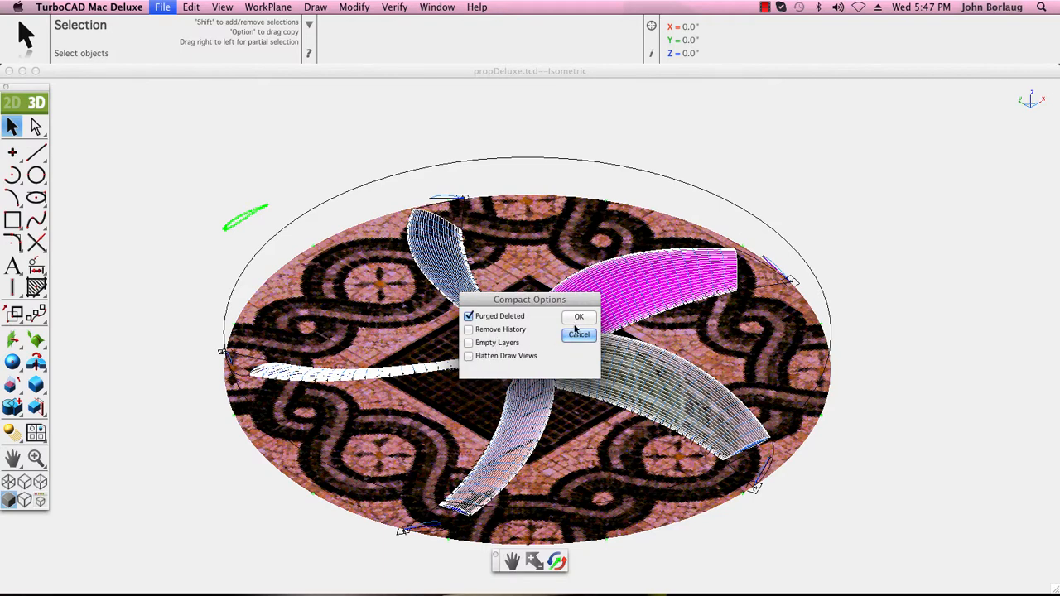
{"action": "left_click", "coordinate": [578, 317]}
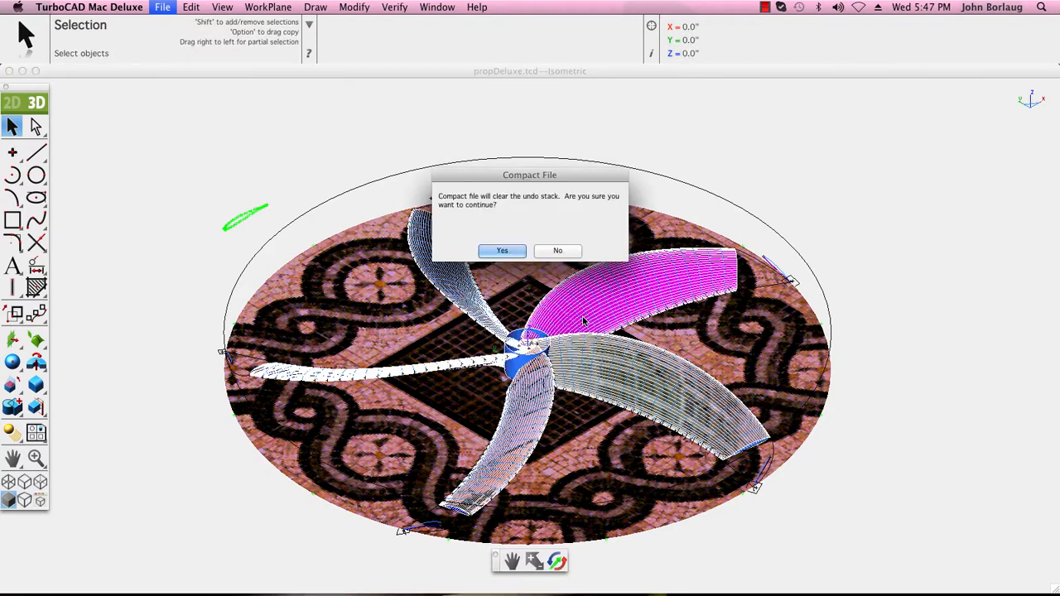
{"action": "left_click", "coordinate": [502, 250]}
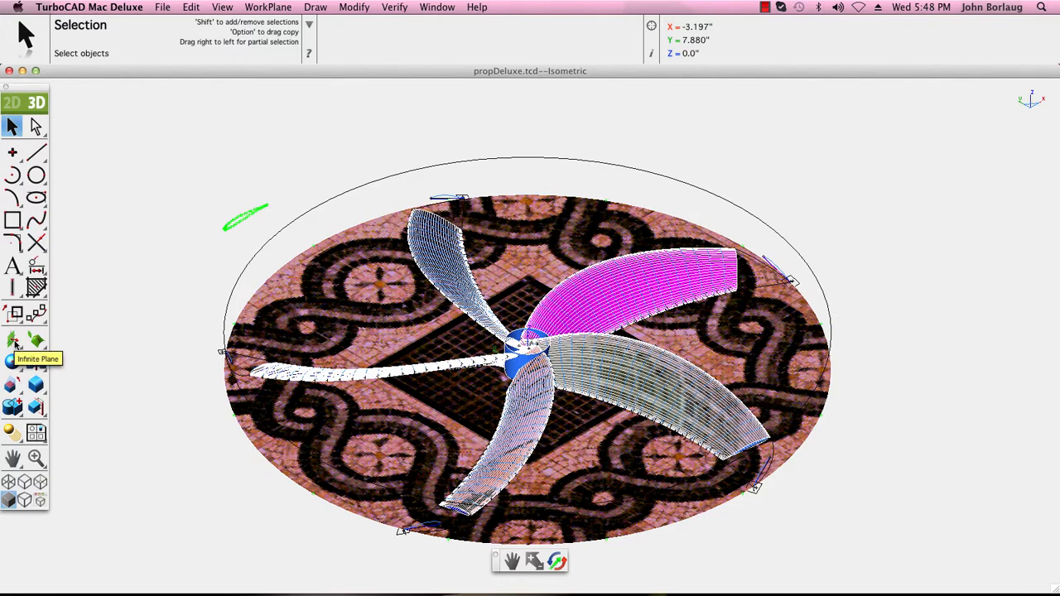
{"action": "mouse_move", "coordinate": [13, 362]}
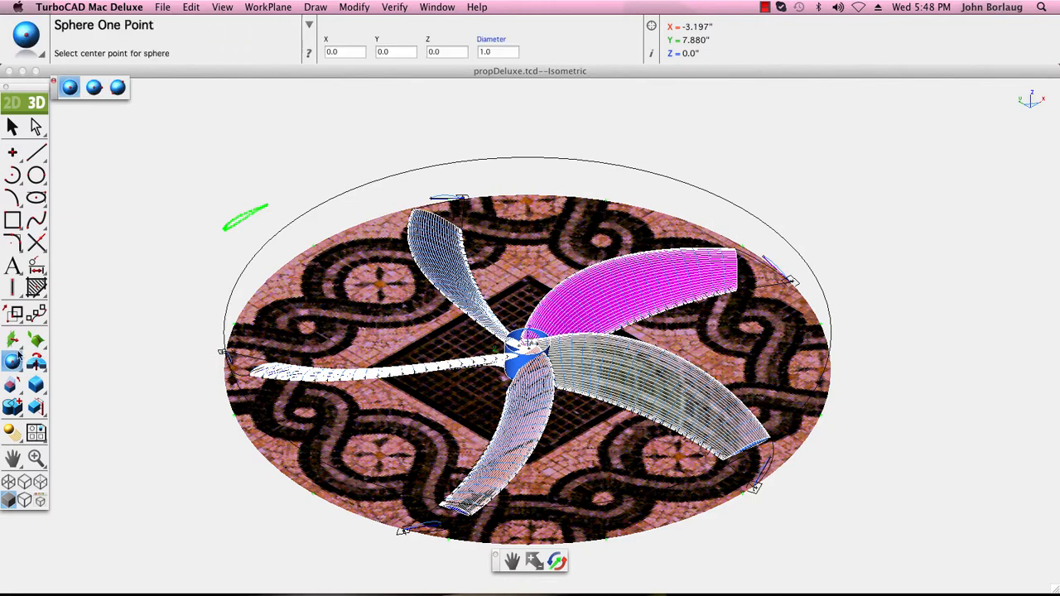
{"action": "left_click", "coordinate": [13, 340]}
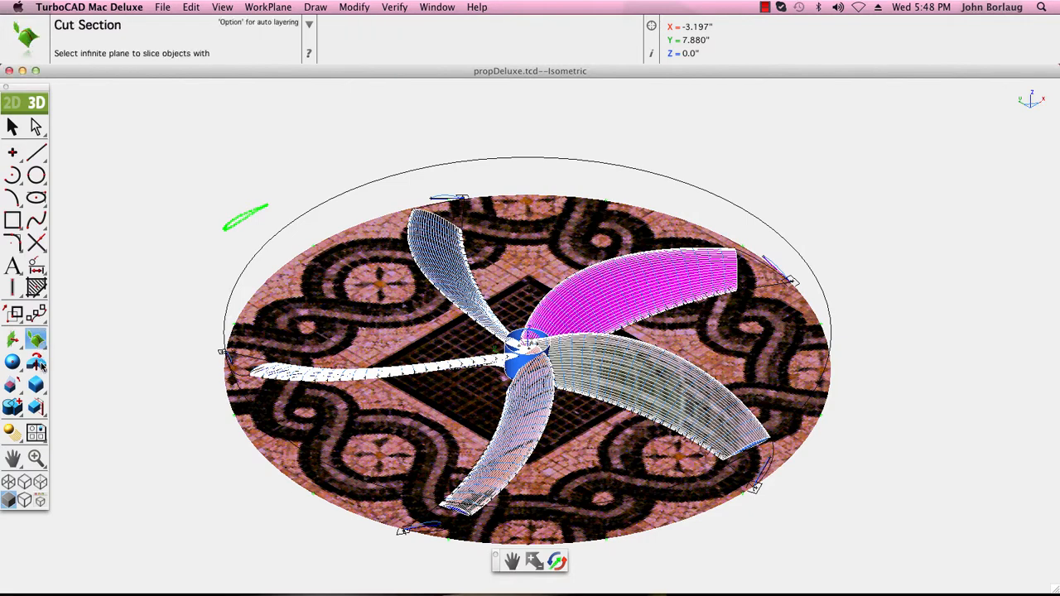
{"action": "left_click", "coordinate": [36, 362]}
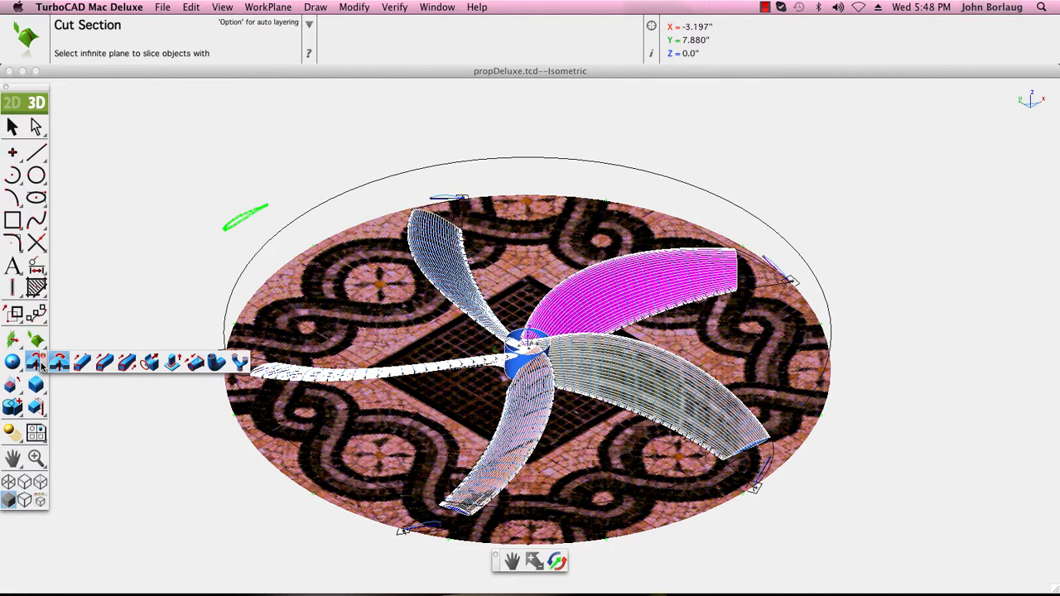
{"action": "left_click", "coordinate": [36, 364]}
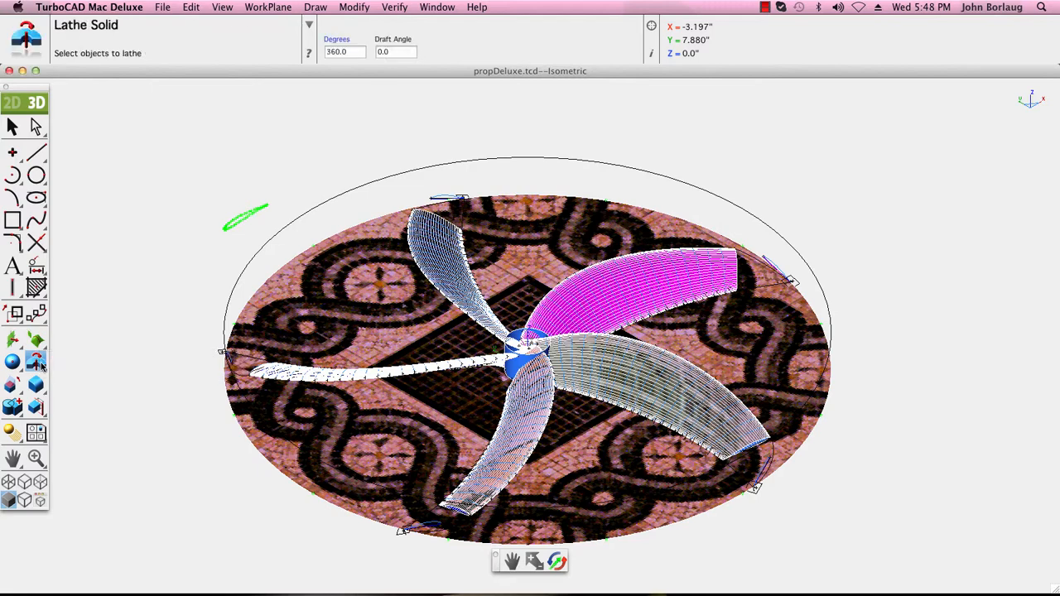
{"action": "left_click", "coordinate": [37, 385]}
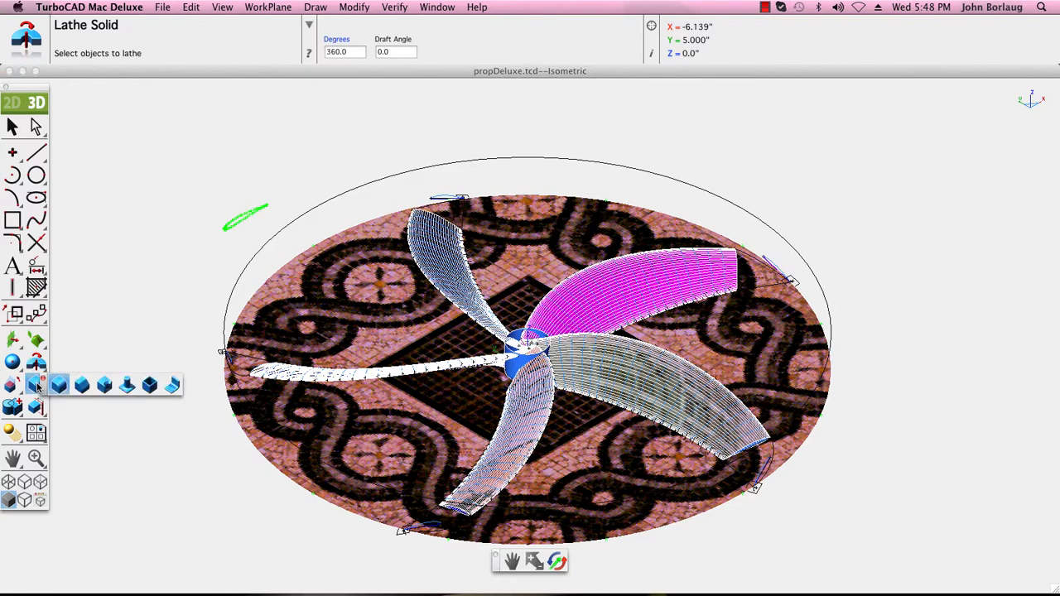
{"action": "left_click", "coordinate": [38, 385]}
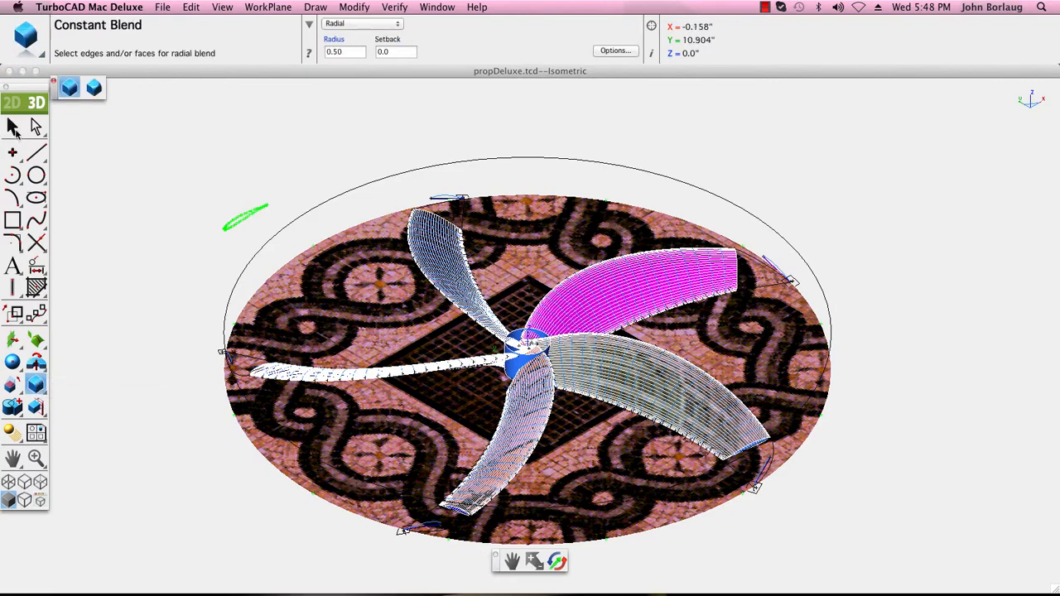
{"action": "left_click", "coordinate": [13, 126]}
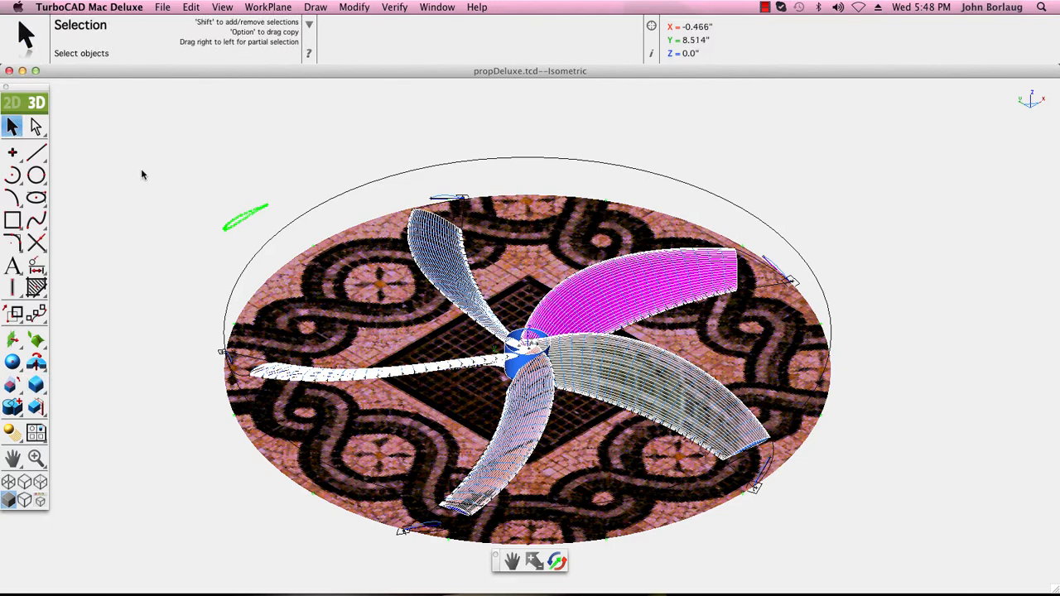
{"action": "mouse_move", "coordinate": [146, 171]}
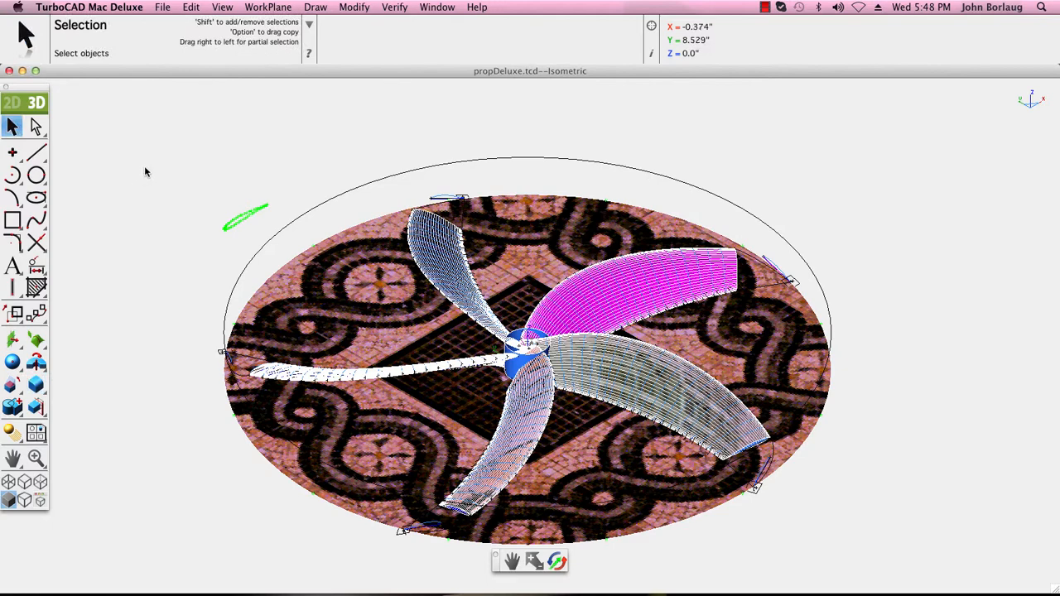
{"action": "mouse_move", "coordinate": [162, 176]}
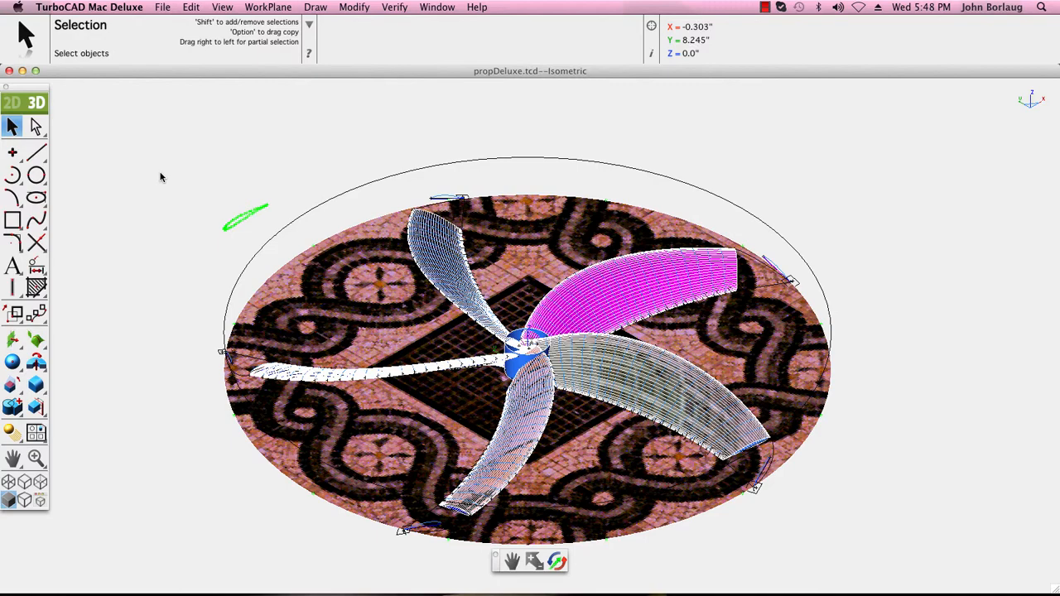